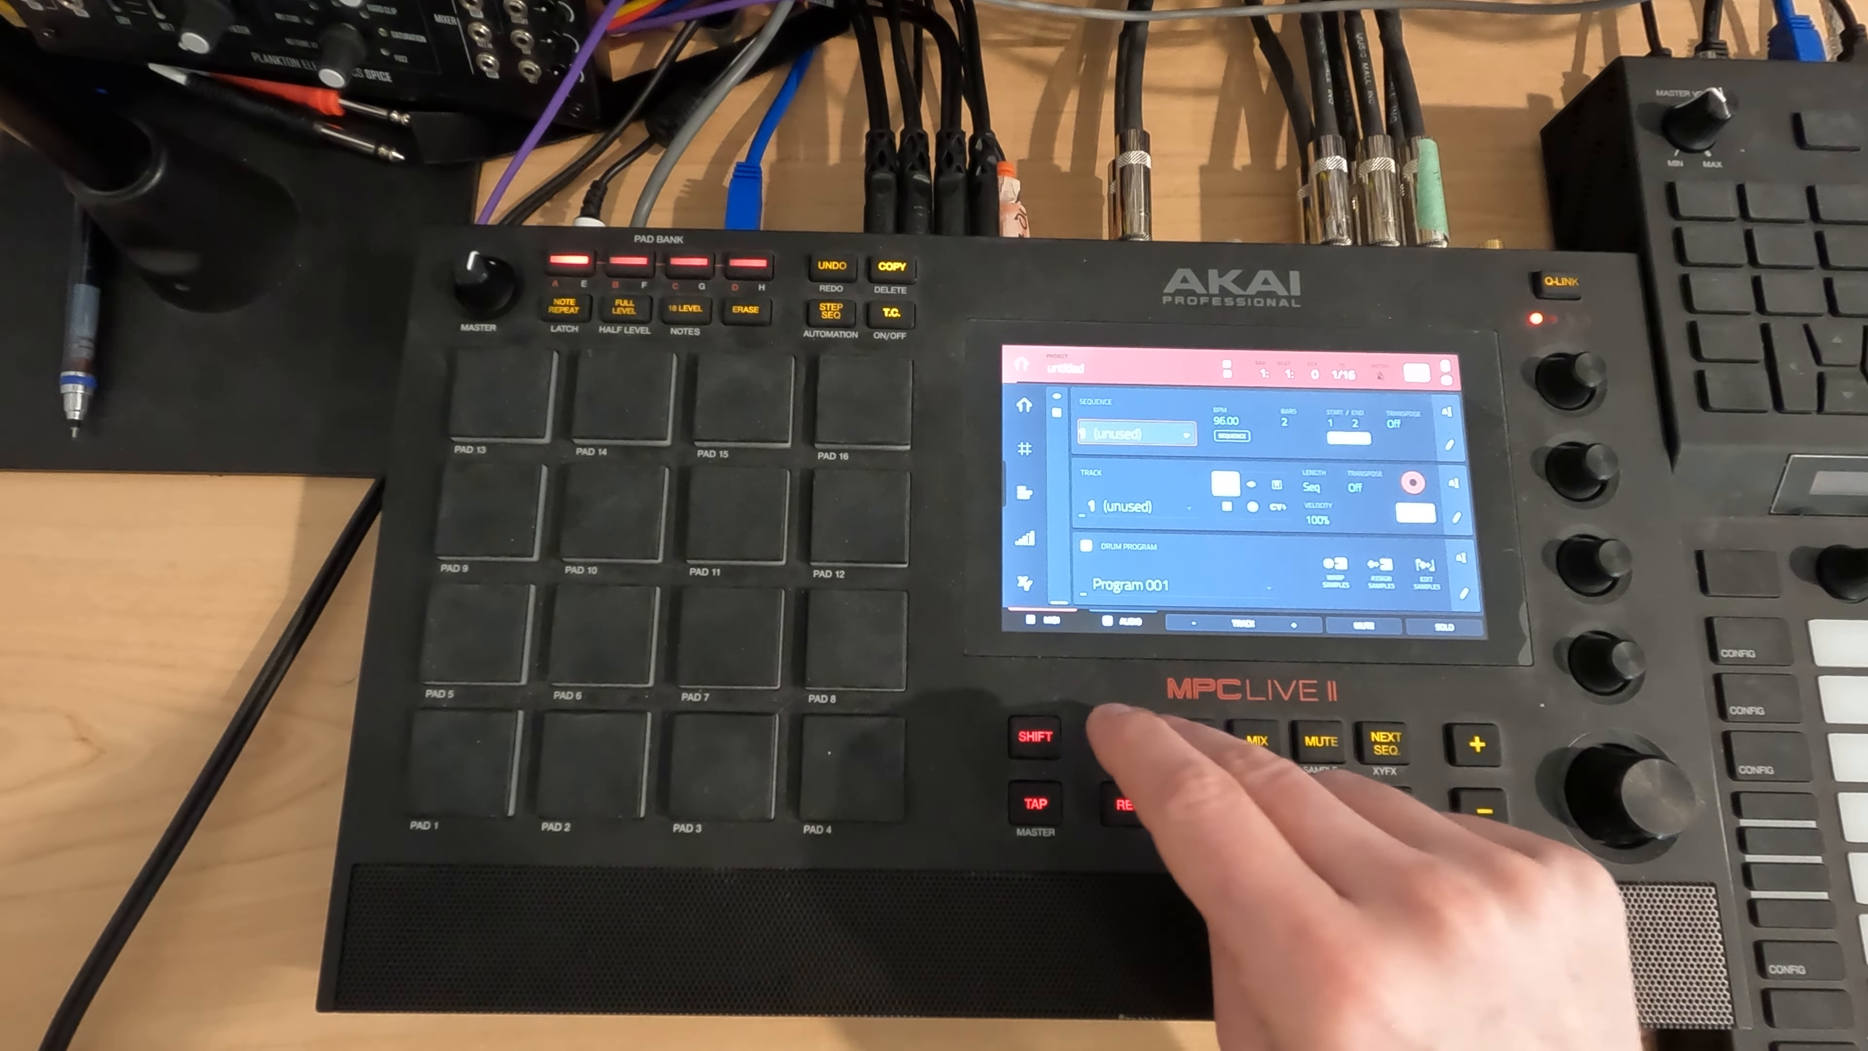
Step: Load the DH Kit 13 120 program from the Deep House expansion onto Track 01
{"action": "left_click", "coordinate": [1127, 735]}
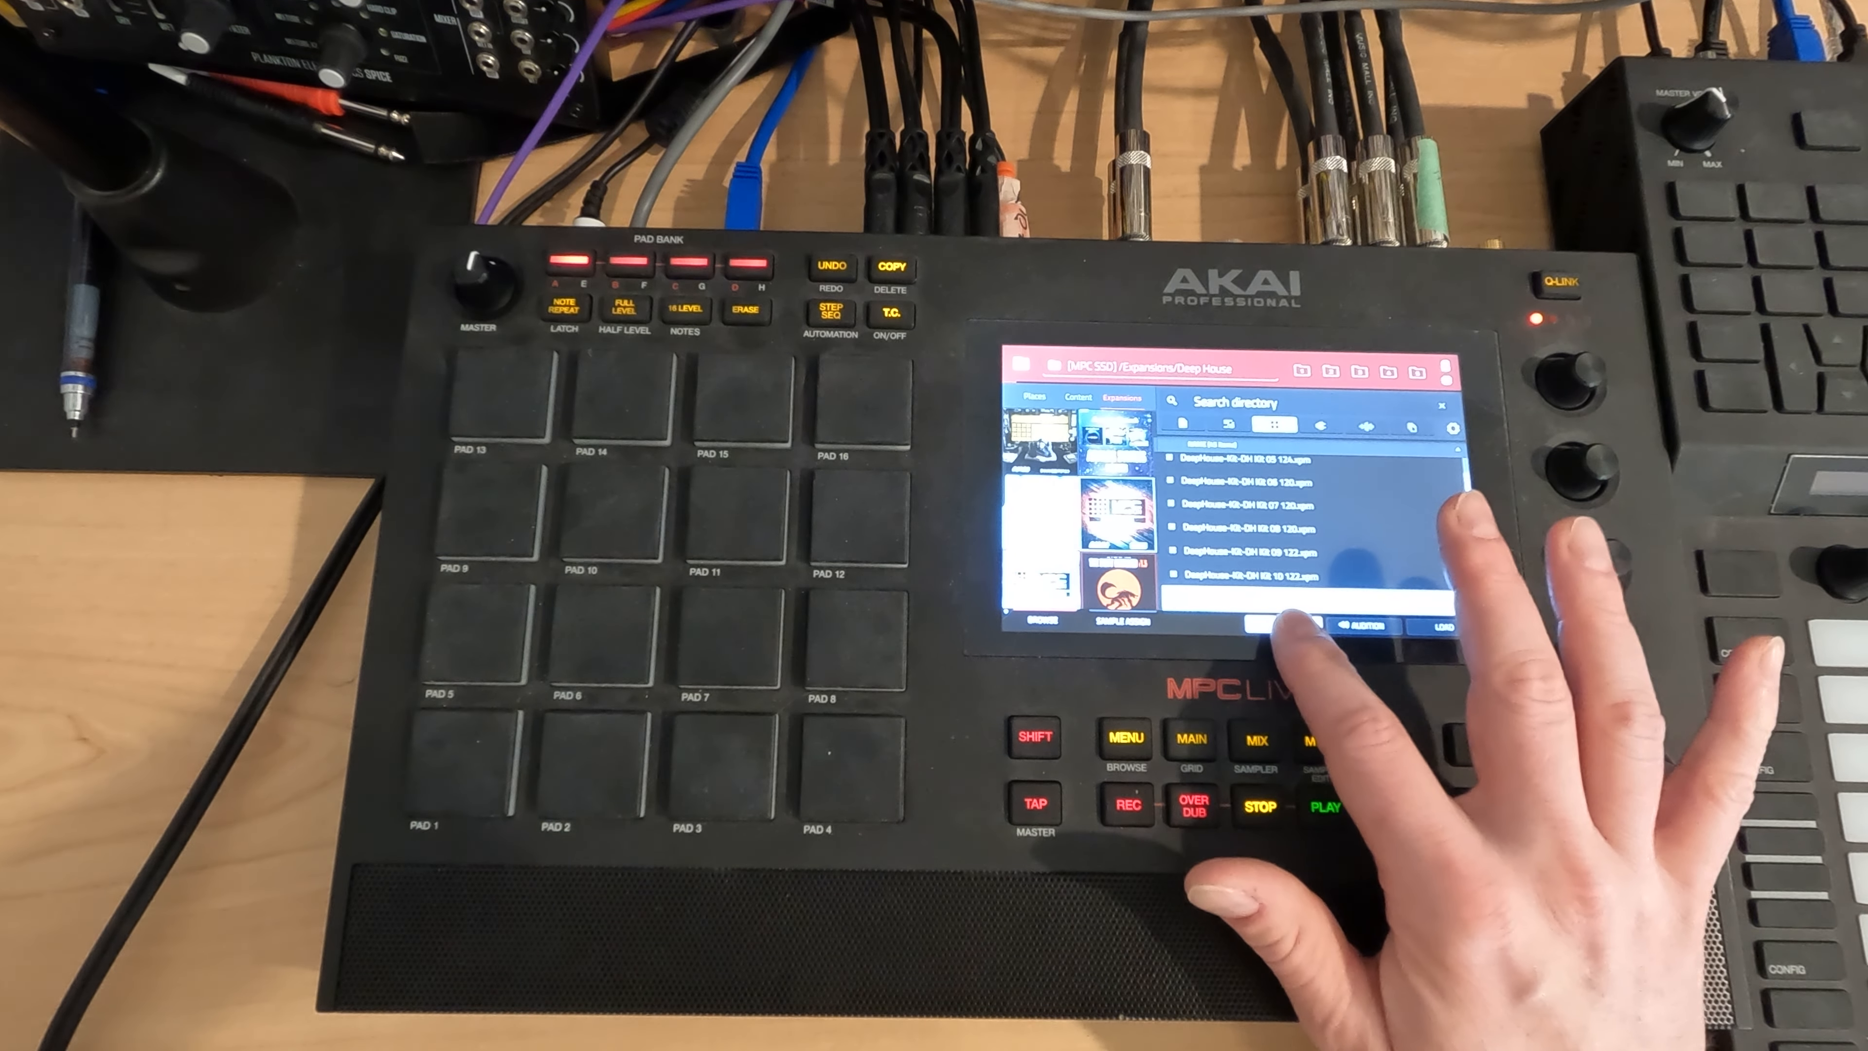
{"action": "scroll", "scroll_direction": "down", "scroll_amount": 3}
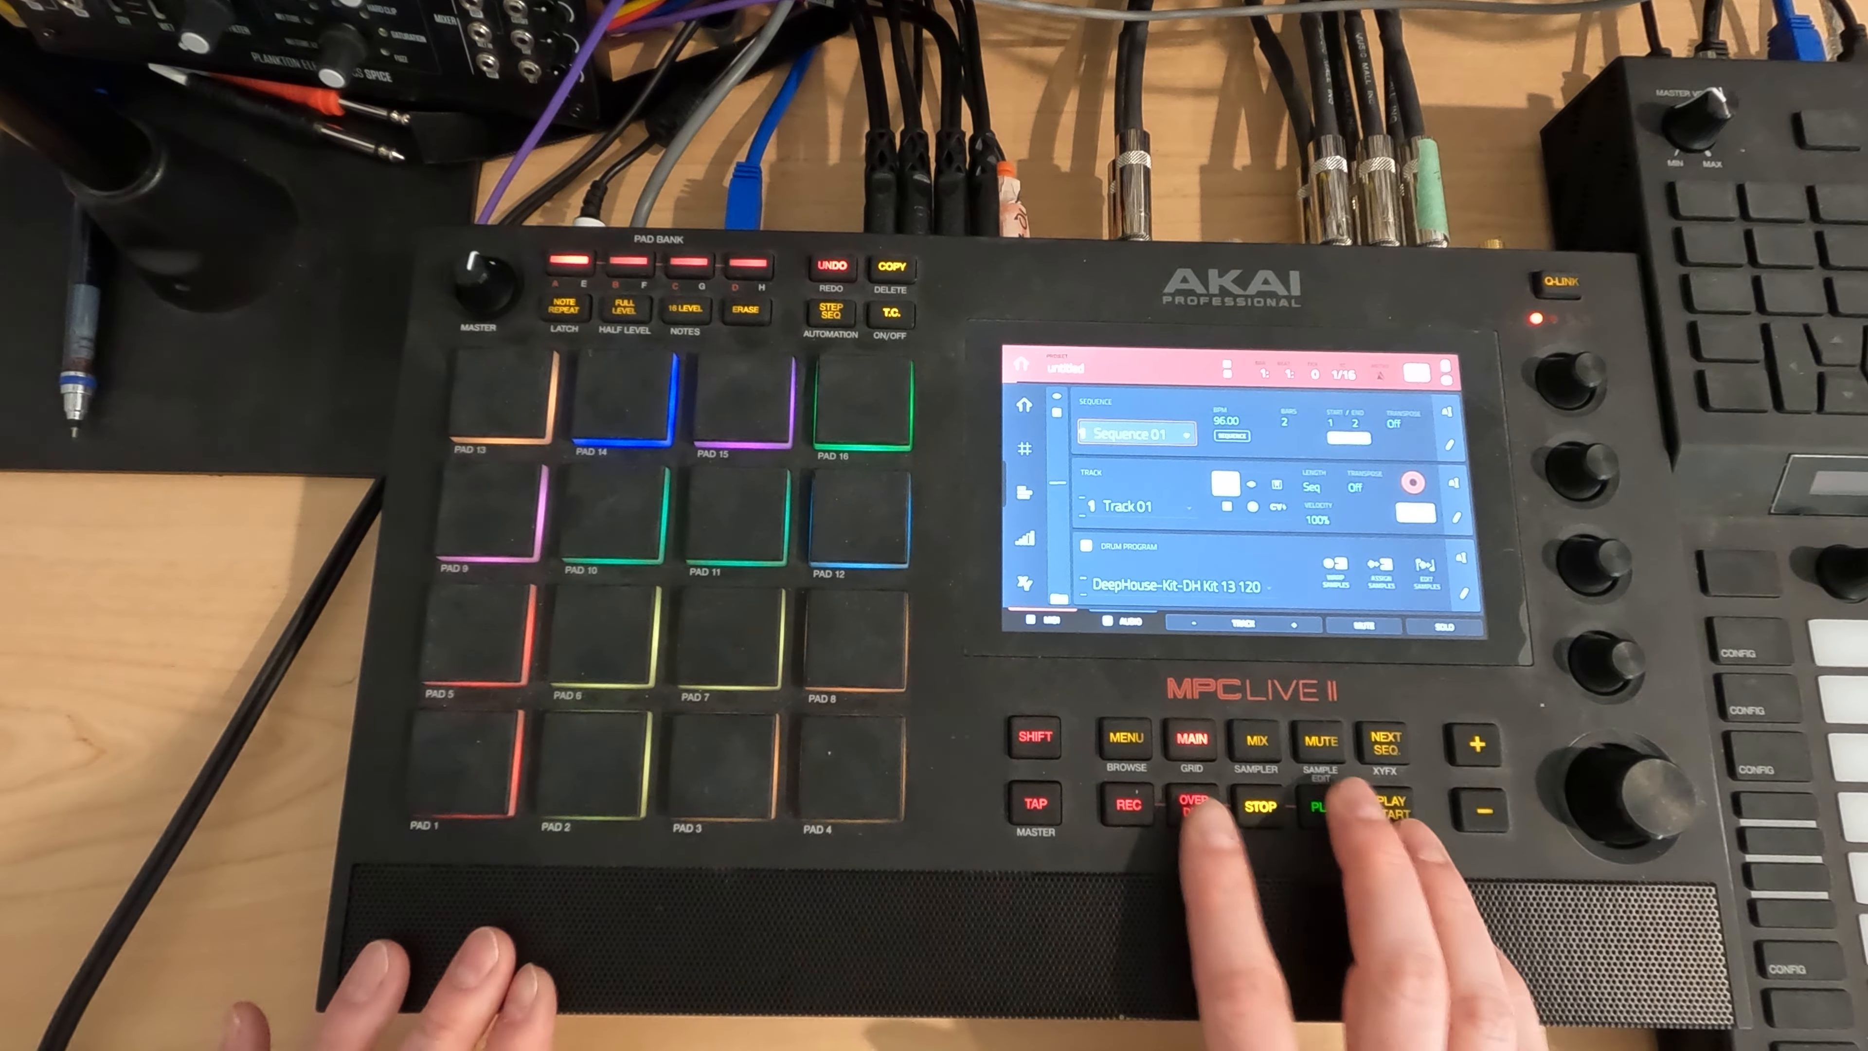
Step: Record a drum pattern on the pads into Sequence 01, then stop
{"action": "left_click", "coordinate": [1320, 806]}
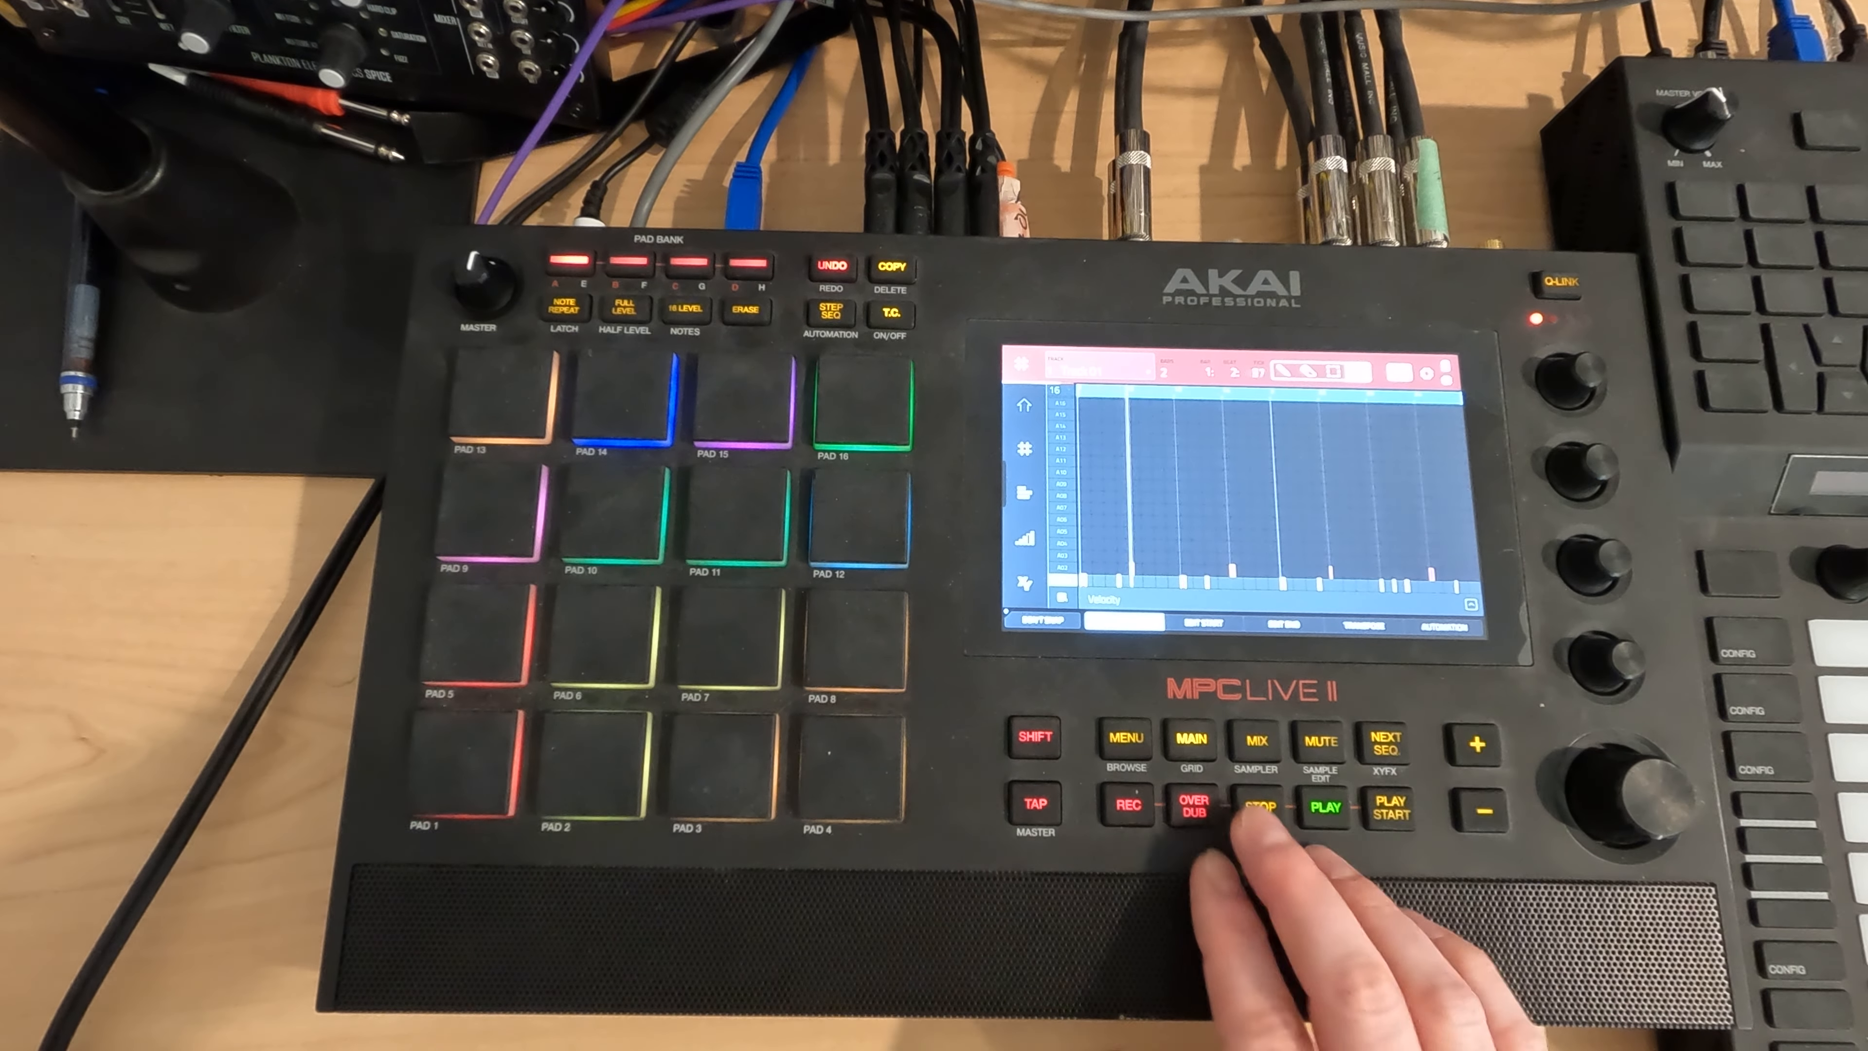
{"action": "left_click", "coordinate": [1235, 807]}
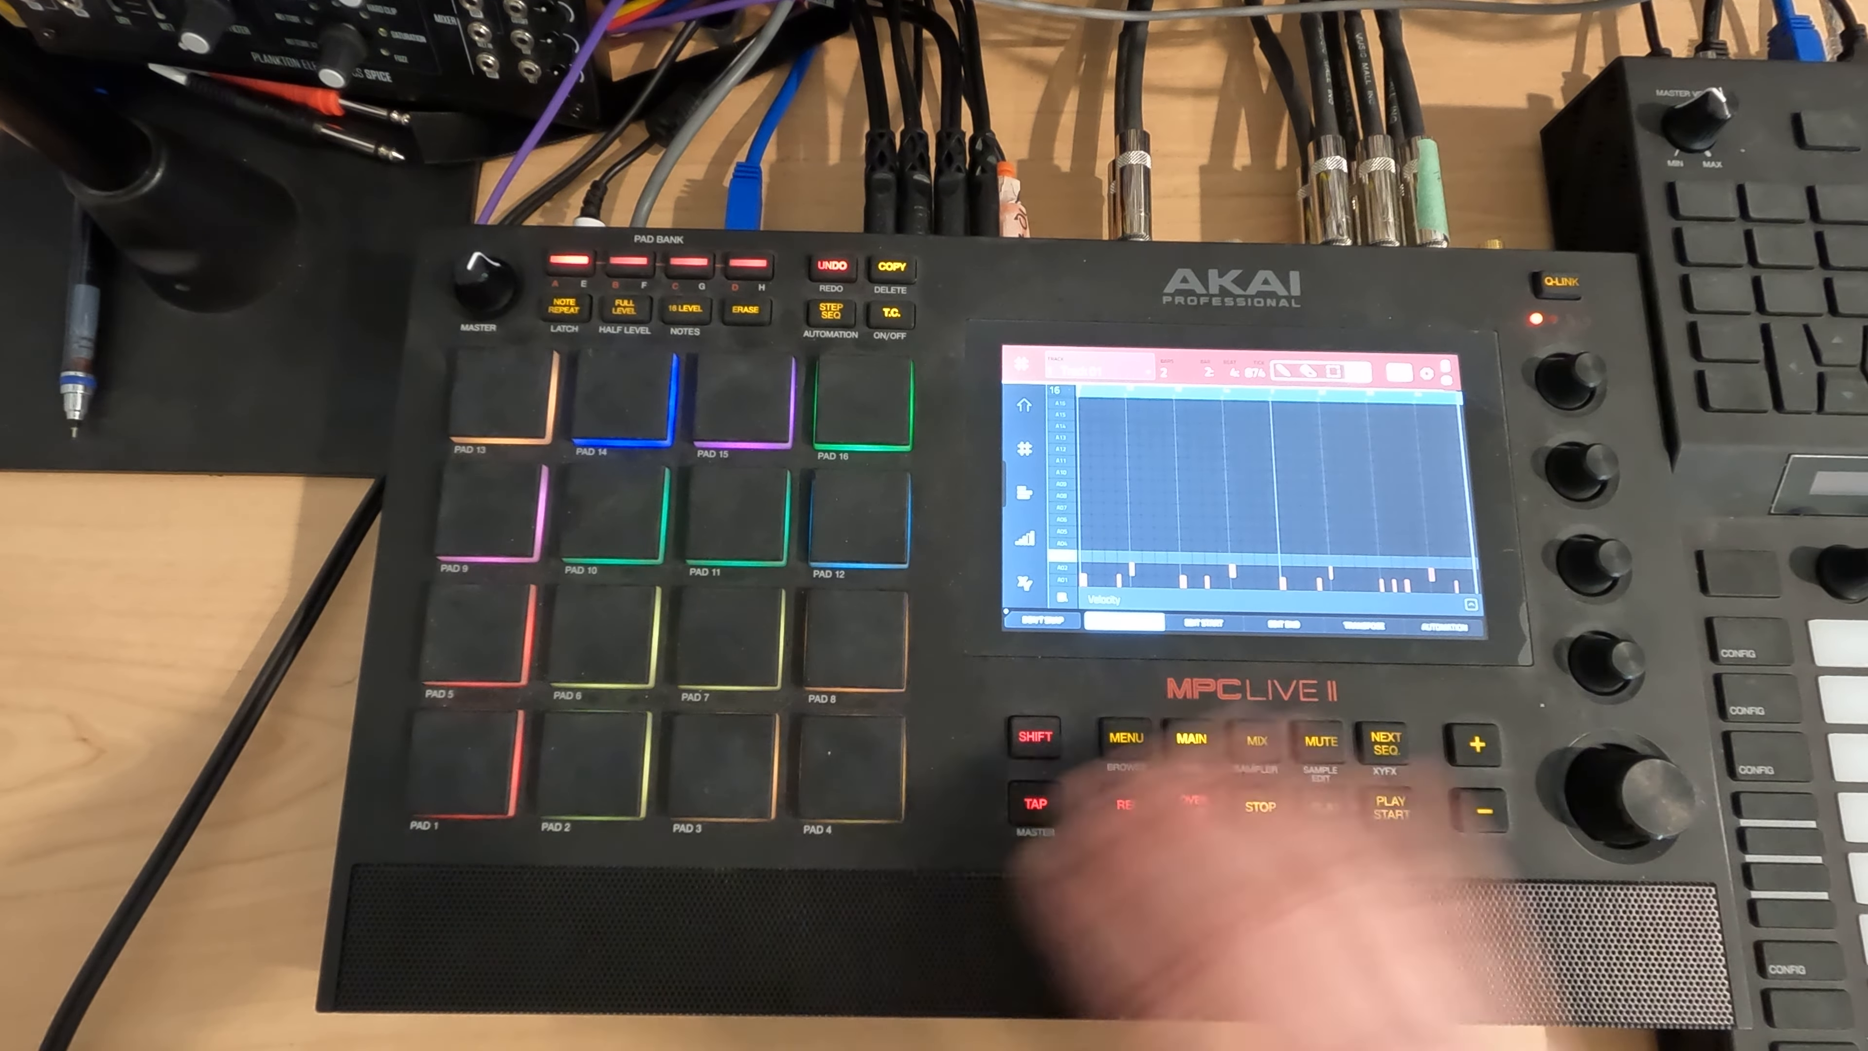
Step: Switch to the Looper with input set to Resample L+R, Stereo
{"action": "left_click", "coordinate": [1191, 738]}
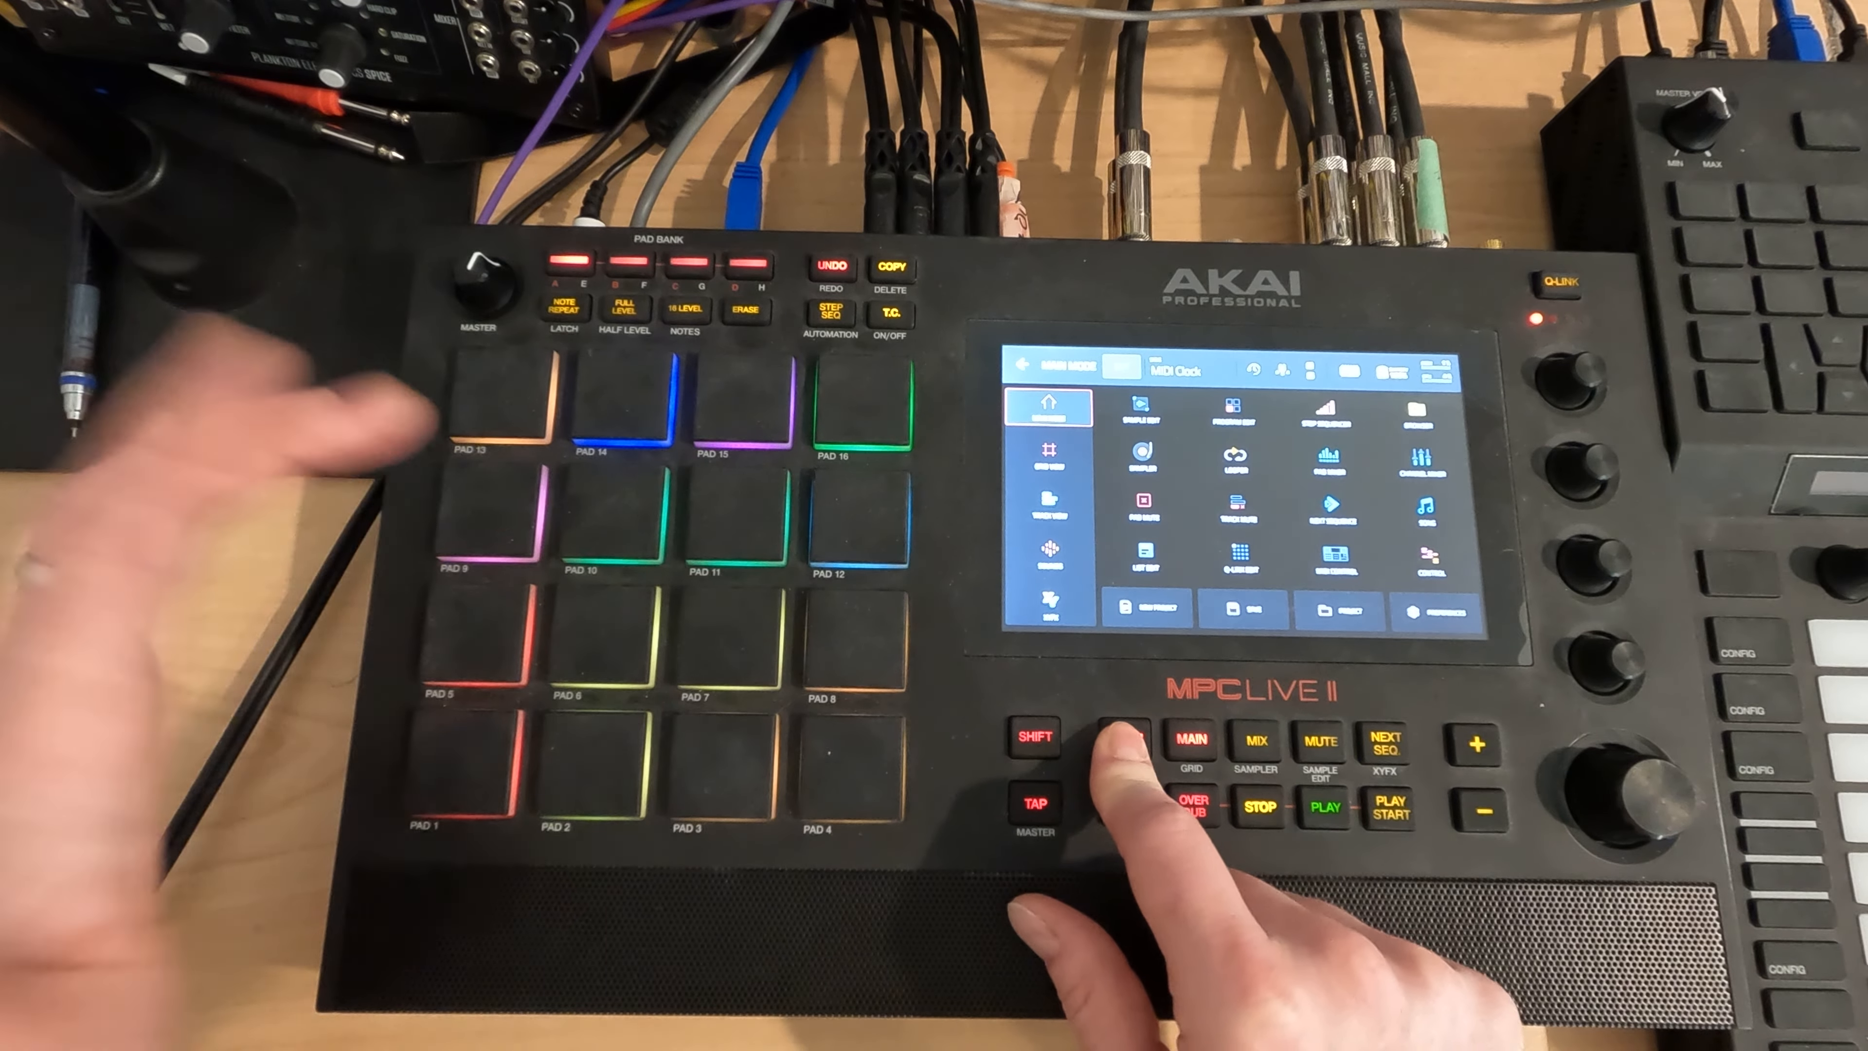
{"action": "left_click", "coordinate": [1124, 736]}
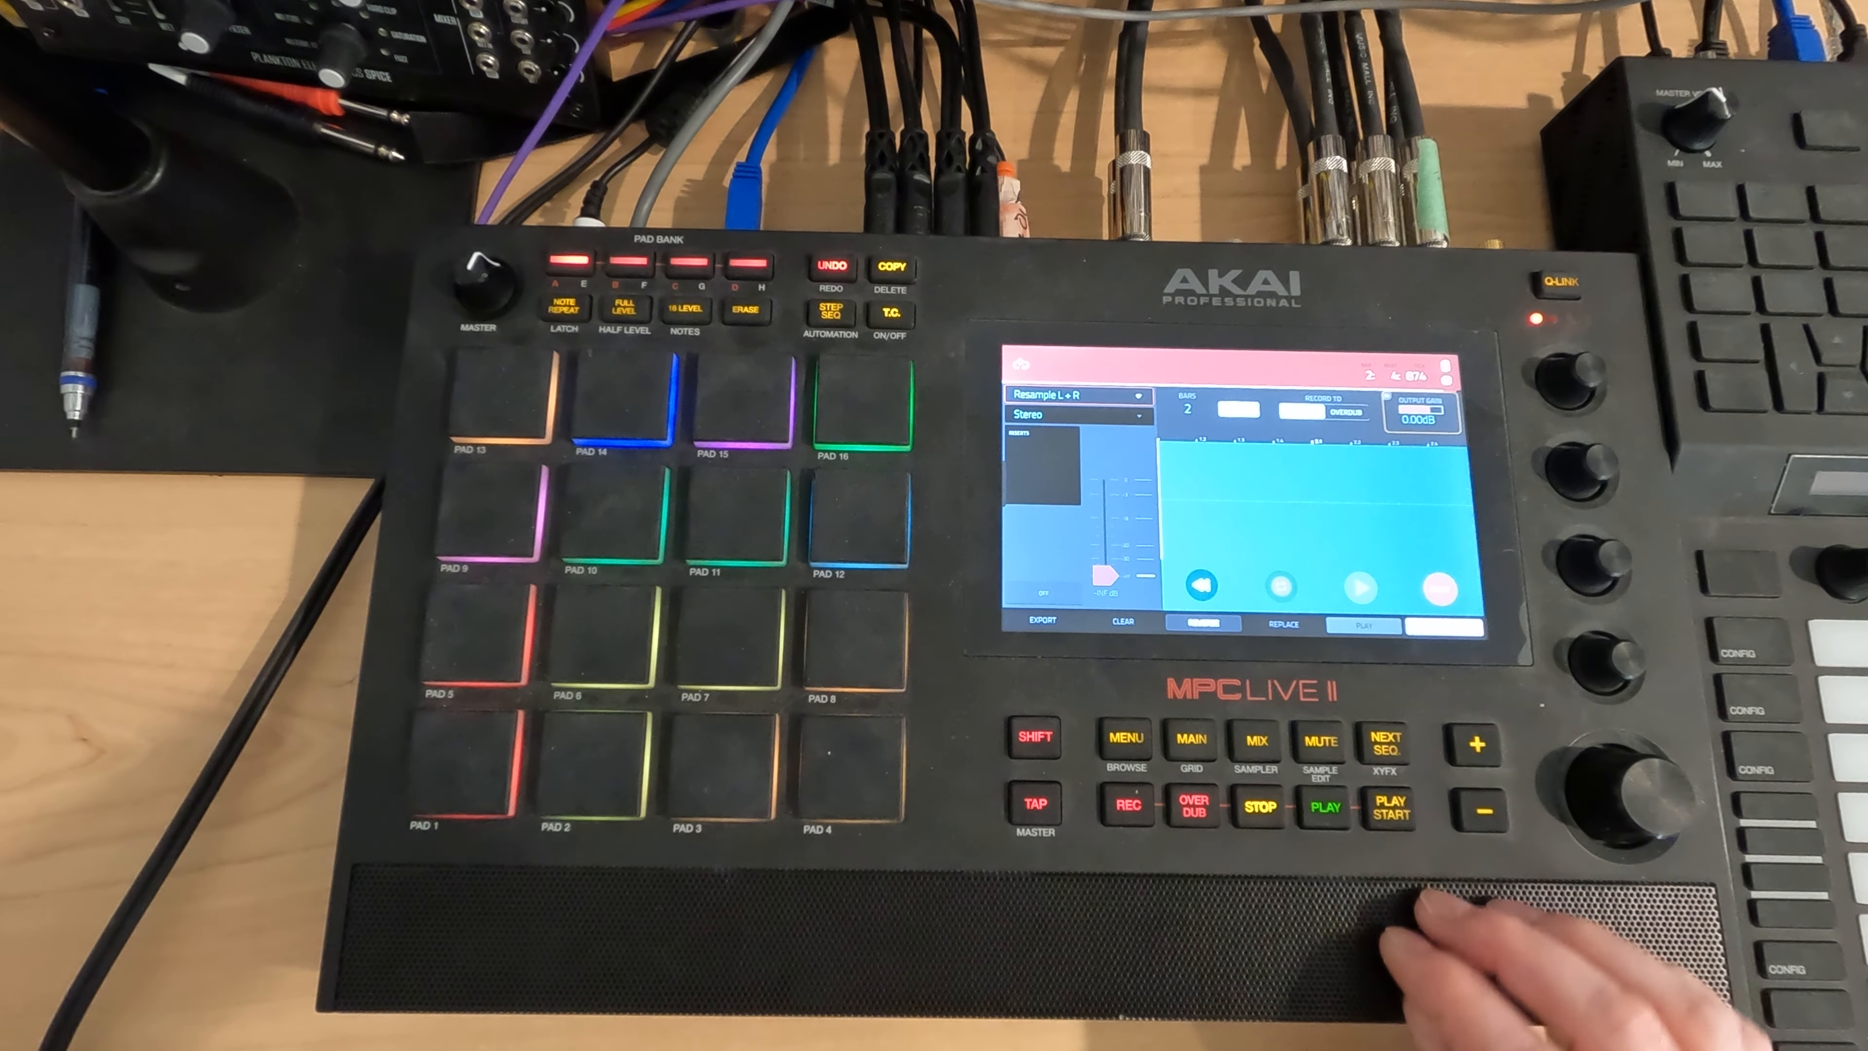
Step: Capture a 2-bar resample of the drum loop in the looper
{"action": "left_click", "coordinate": [1322, 810]}
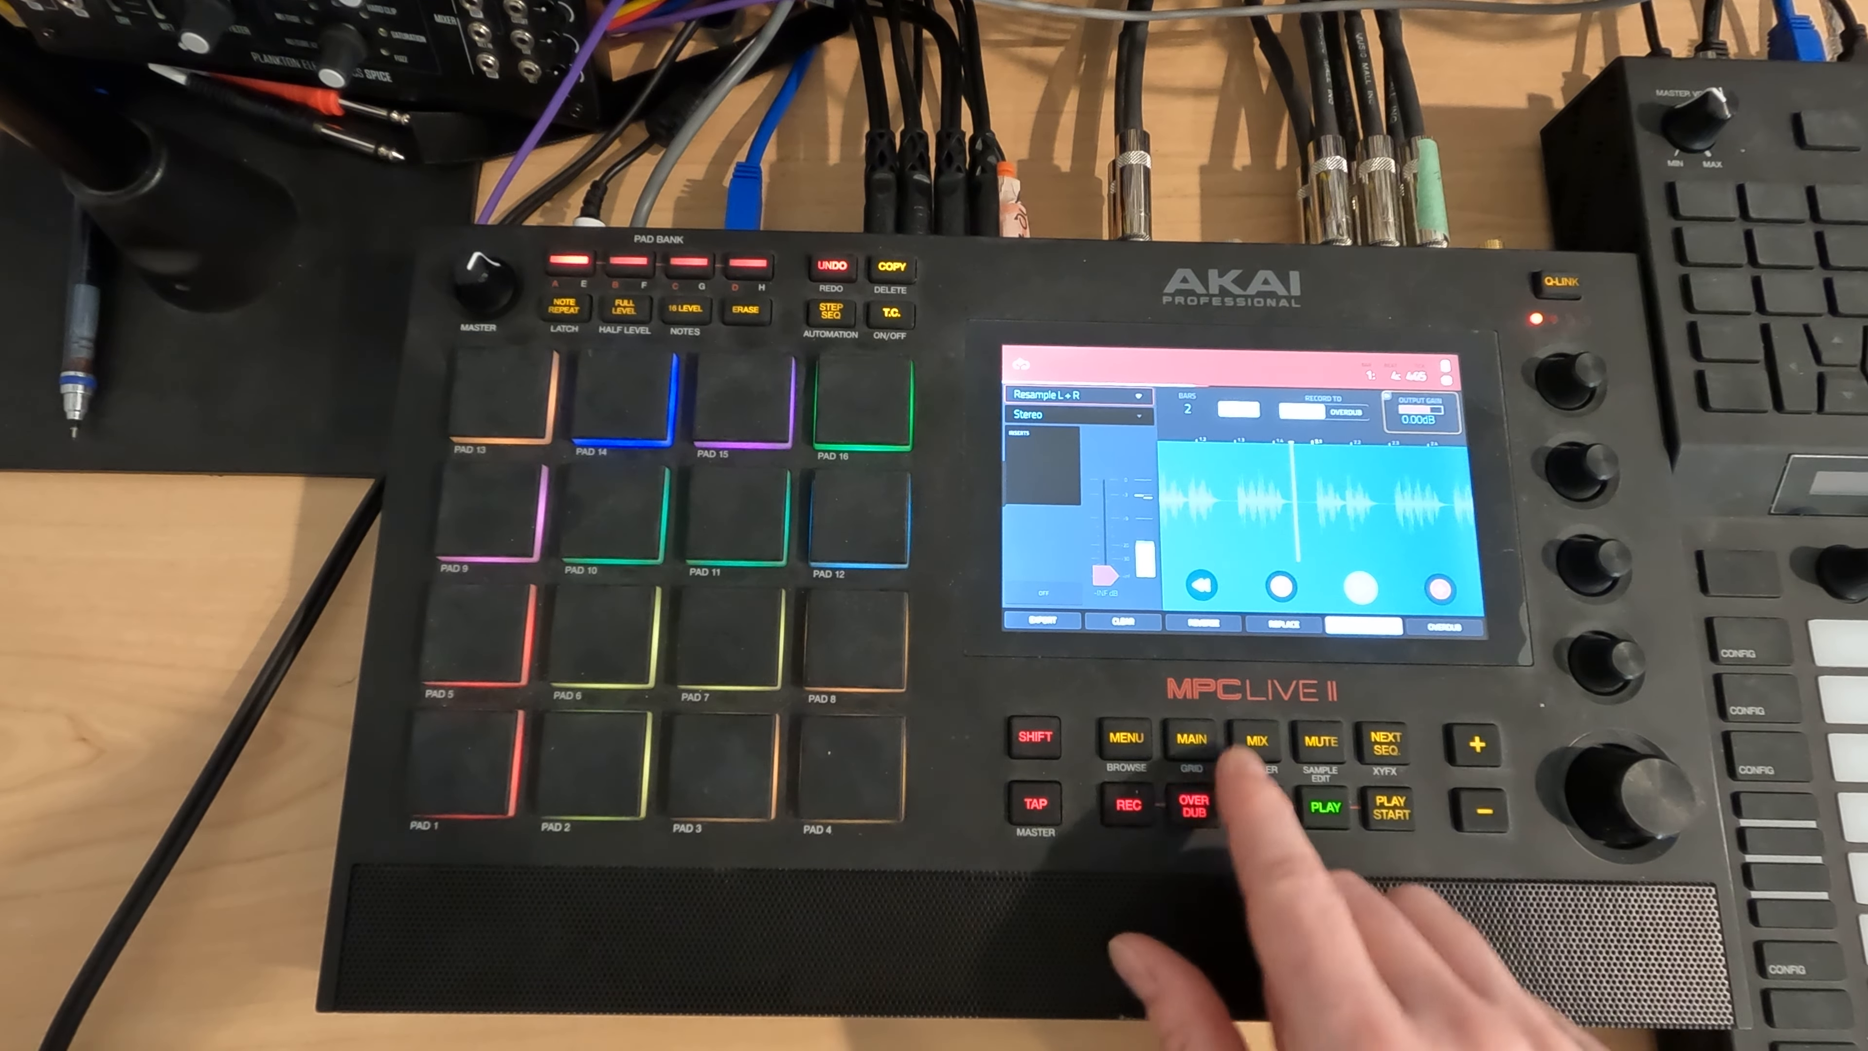
{"action": "left_click", "coordinate": [1195, 737]}
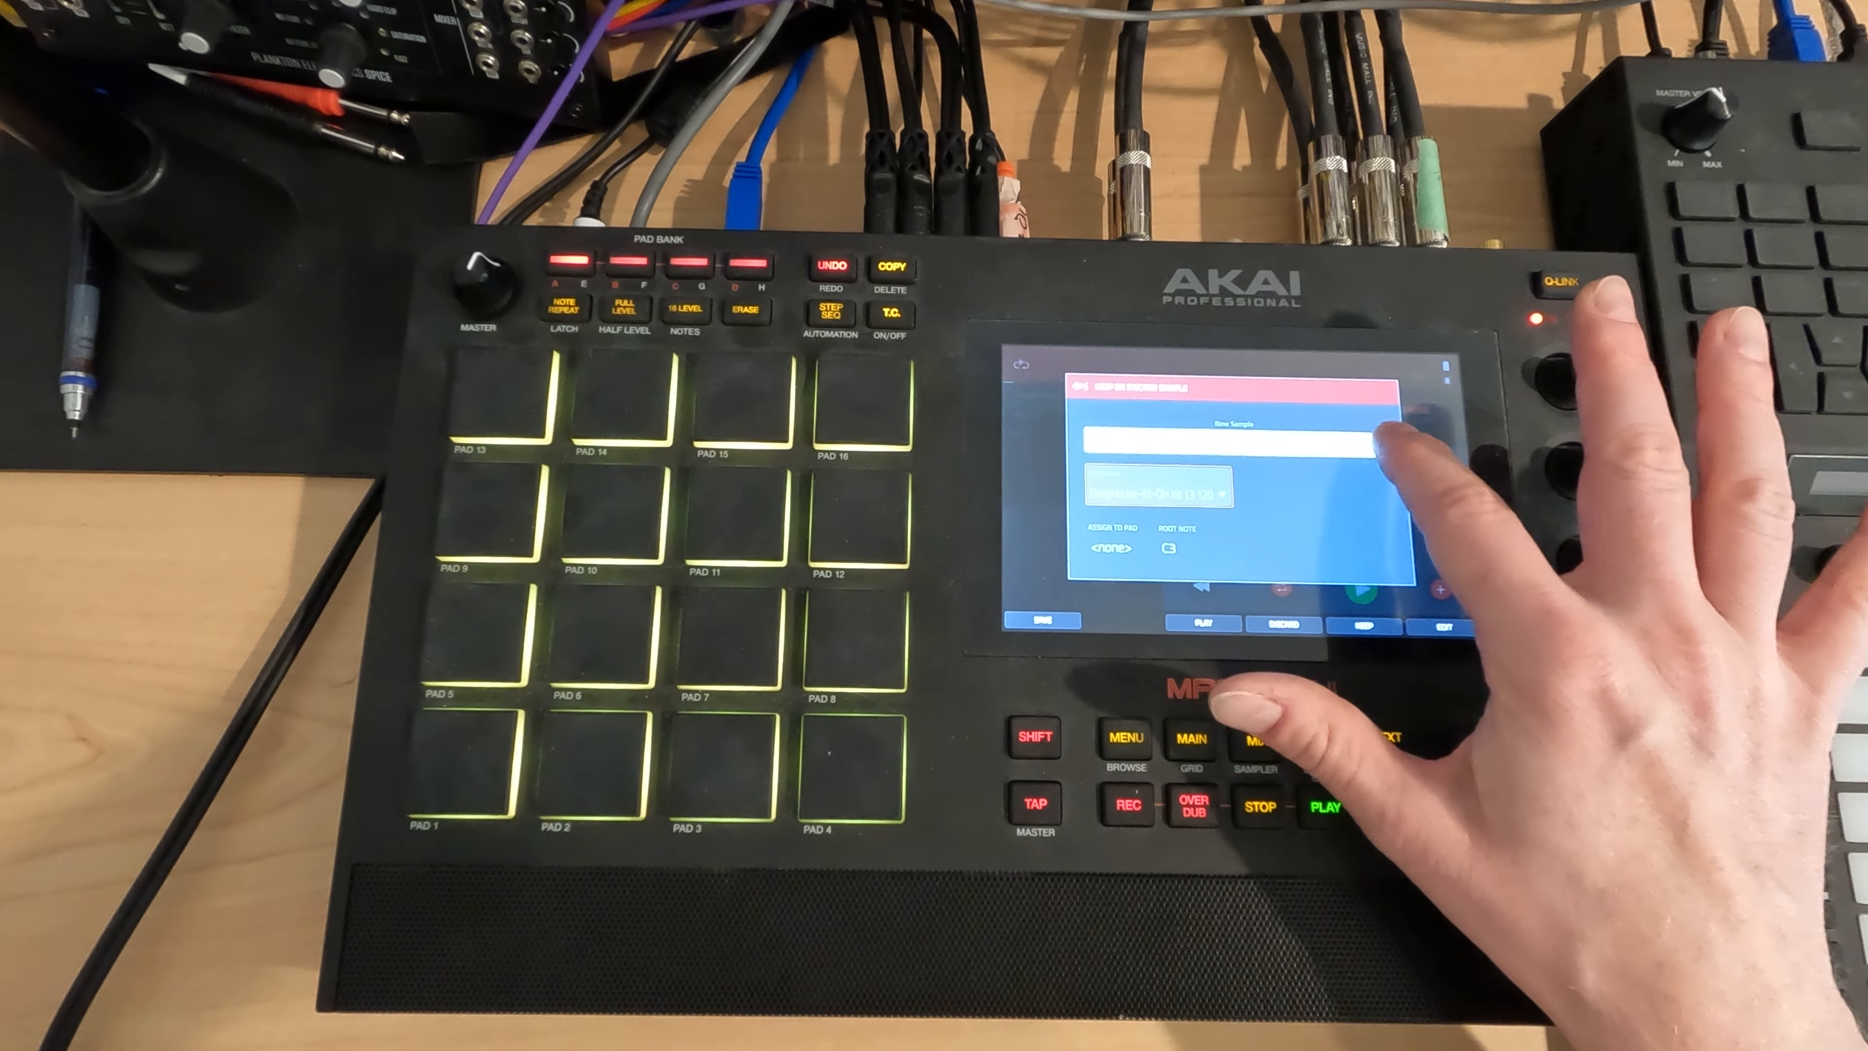
Step: Name the captured loop with the #123 keyboard and export it as a new sample
{"action": "left_click", "coordinate": [1233, 444]}
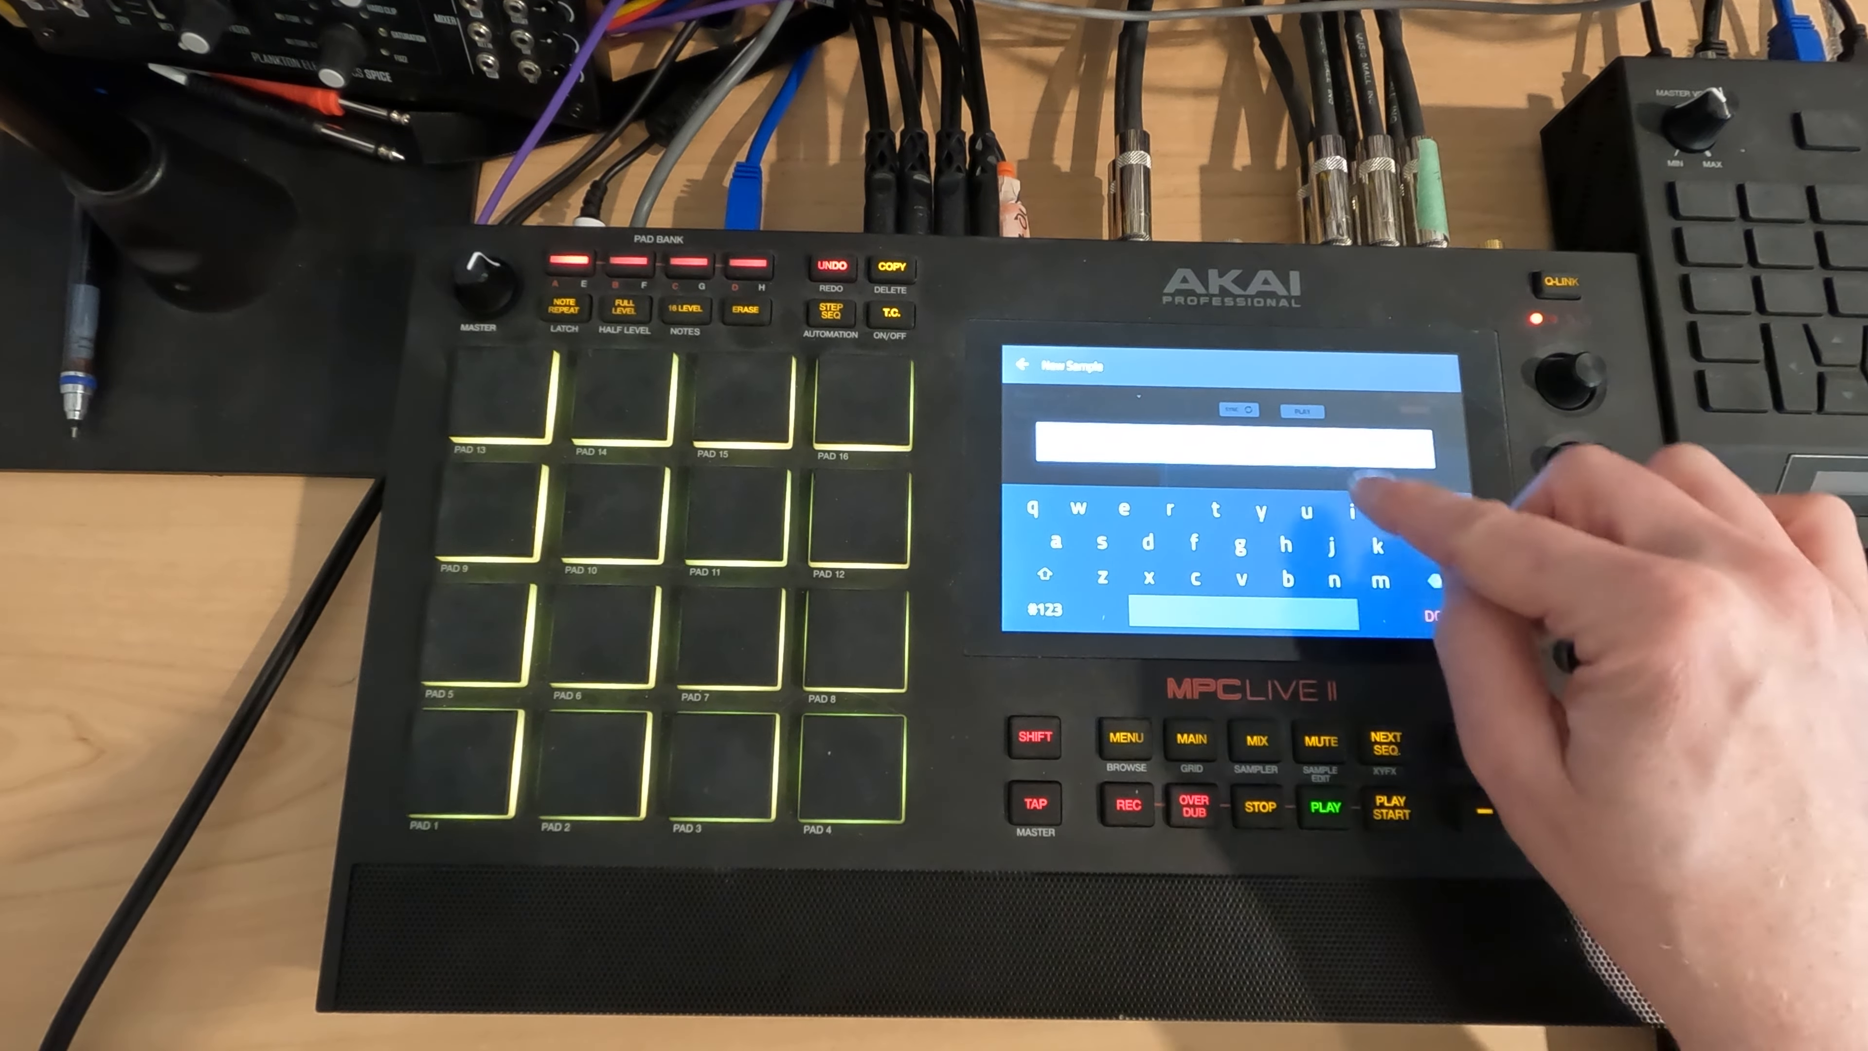
{"action": "left_click", "coordinate": [1034, 615]}
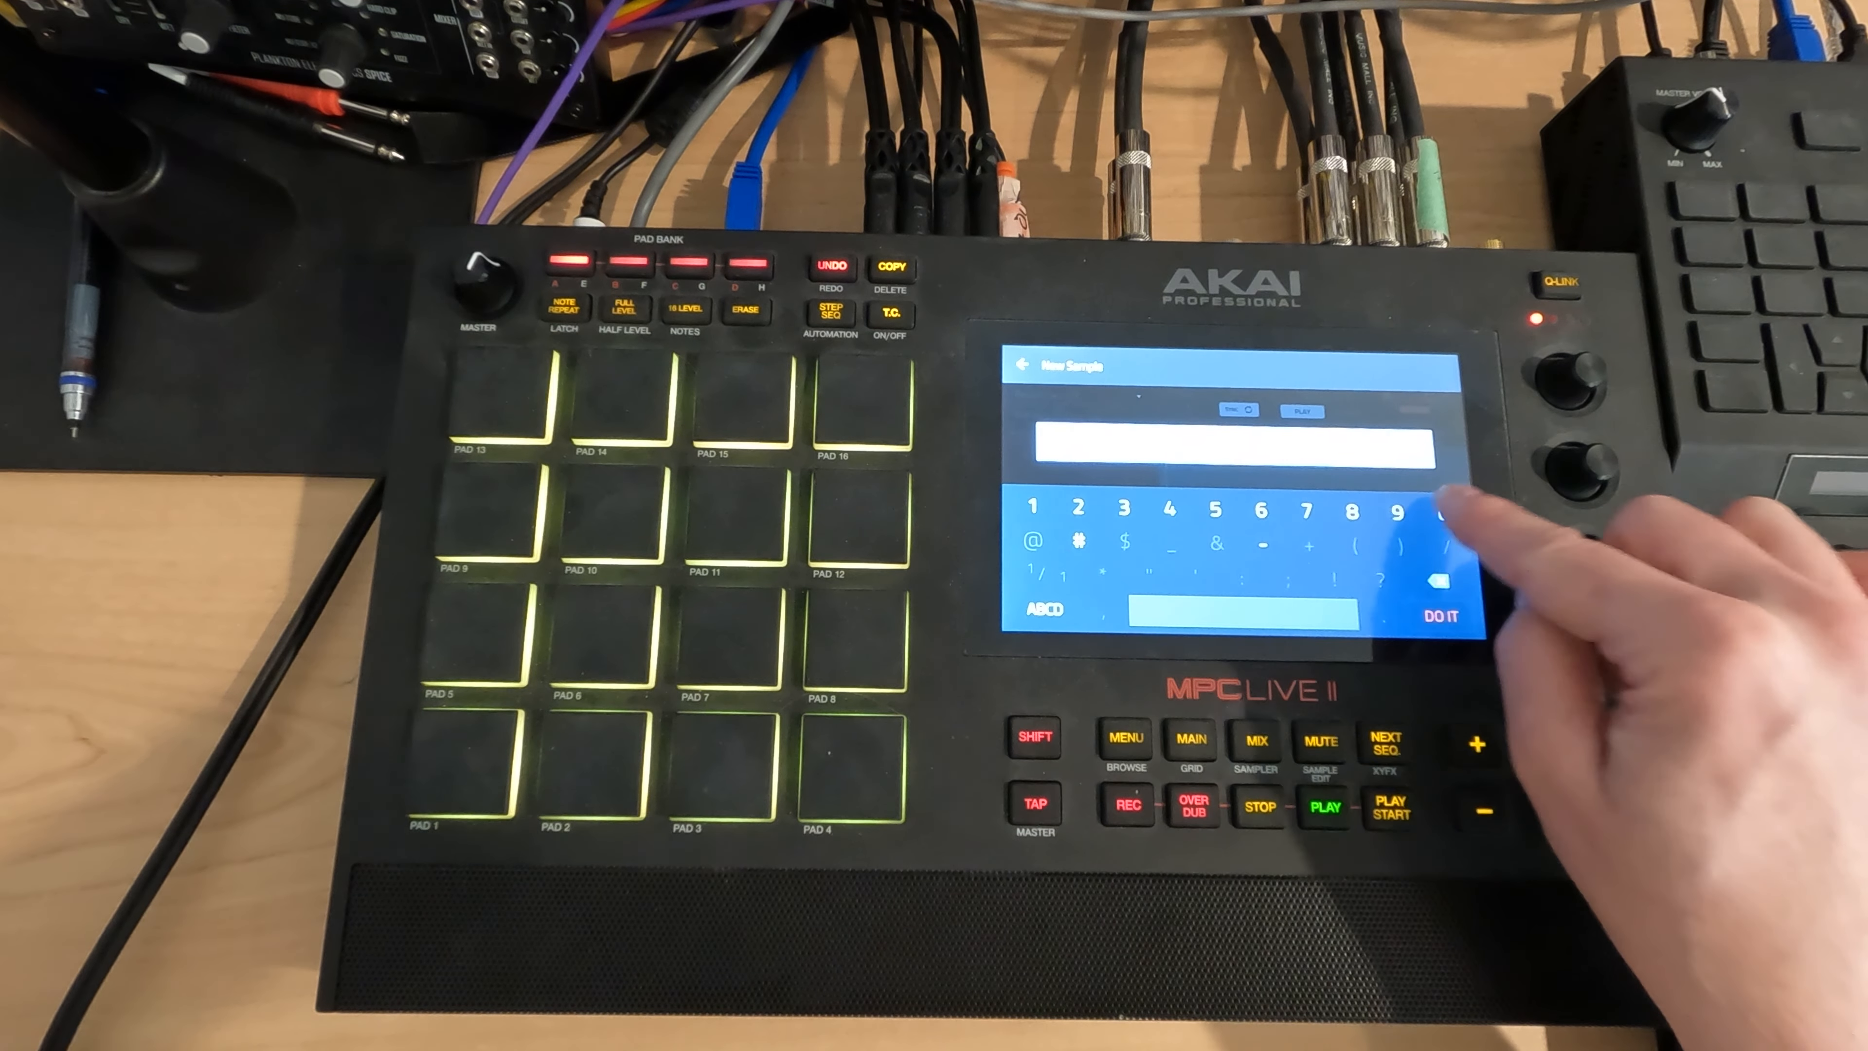
{"action": "left_click", "coordinate": [1445, 620]}
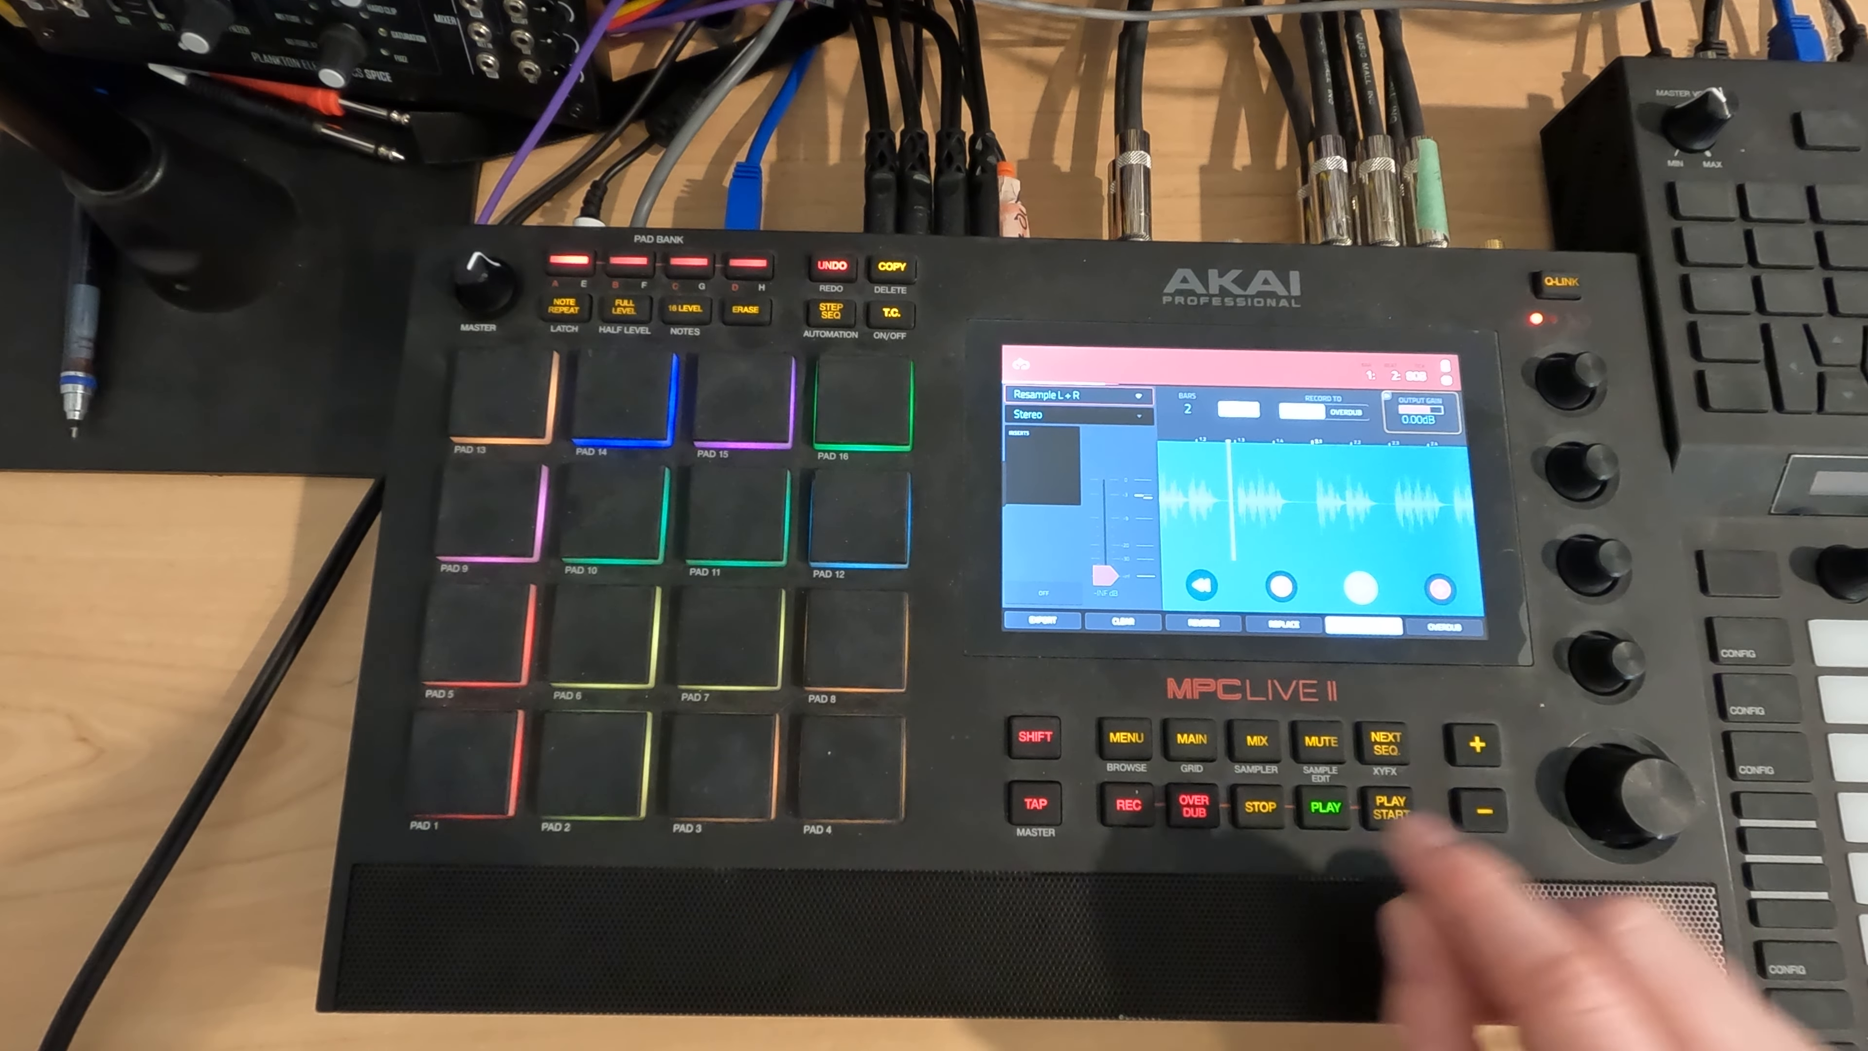
Step: Leave the looper for the Main screen showing the DeepHouse kit on Track 01
{"action": "left_click", "coordinate": [1381, 808]}
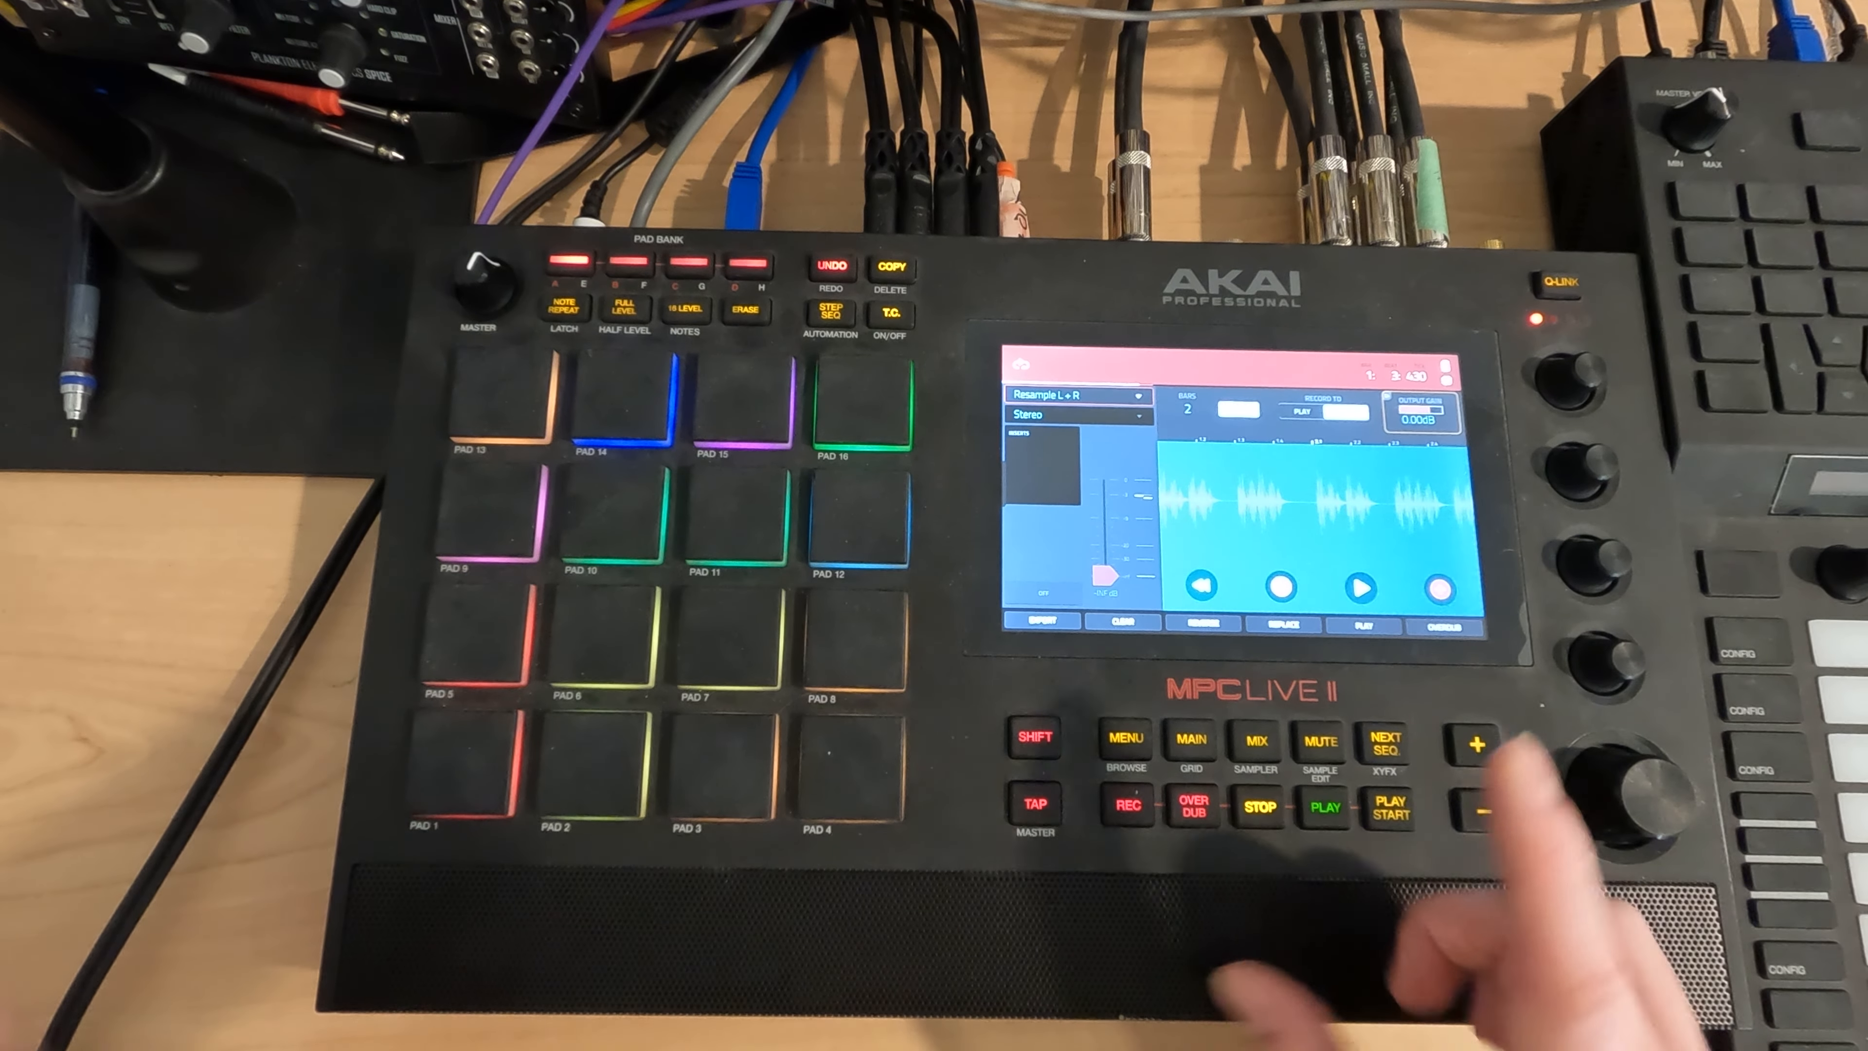
{"action": "left_click", "coordinate": [1193, 737]}
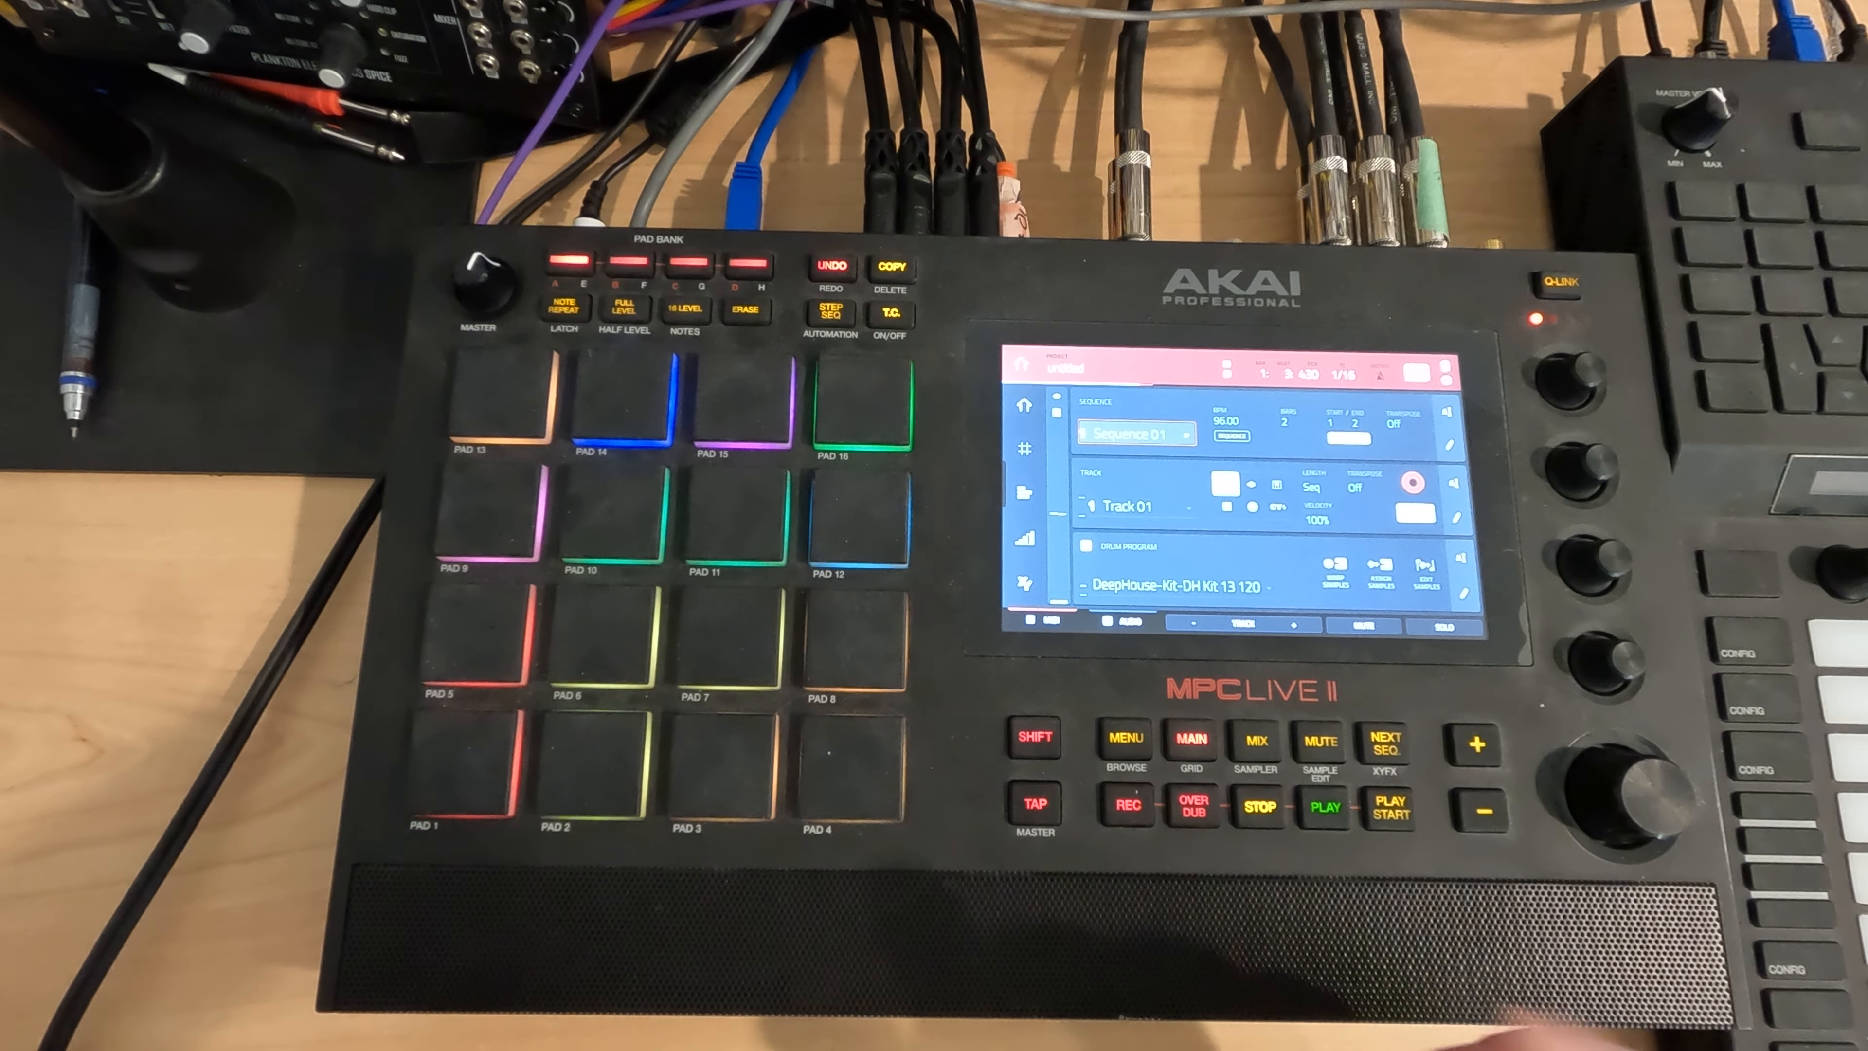
Step: Record the next loop and bring up its New Sample name field for export
{"action": "left_click", "coordinate": [1193, 812]}
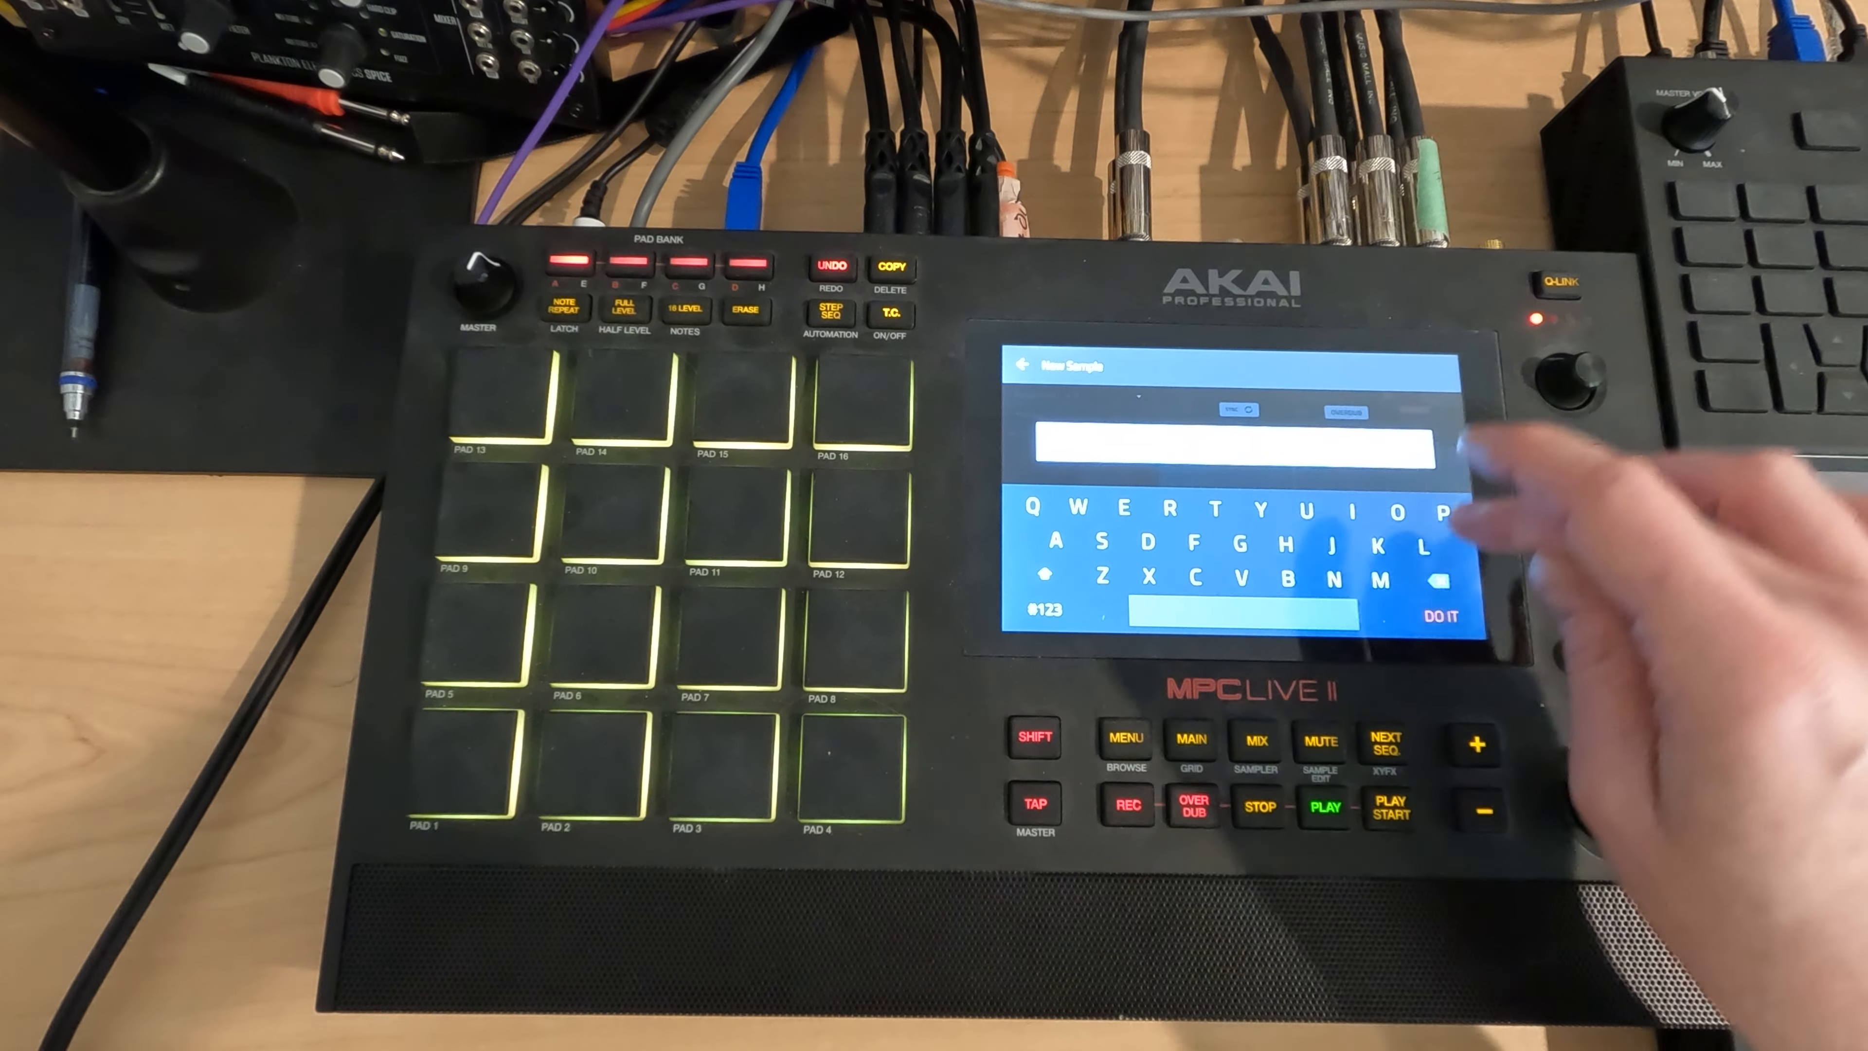
Step: Name the second loop sample and keep it, returning to the looper
{"action": "left_click", "coordinate": [1040, 615]}
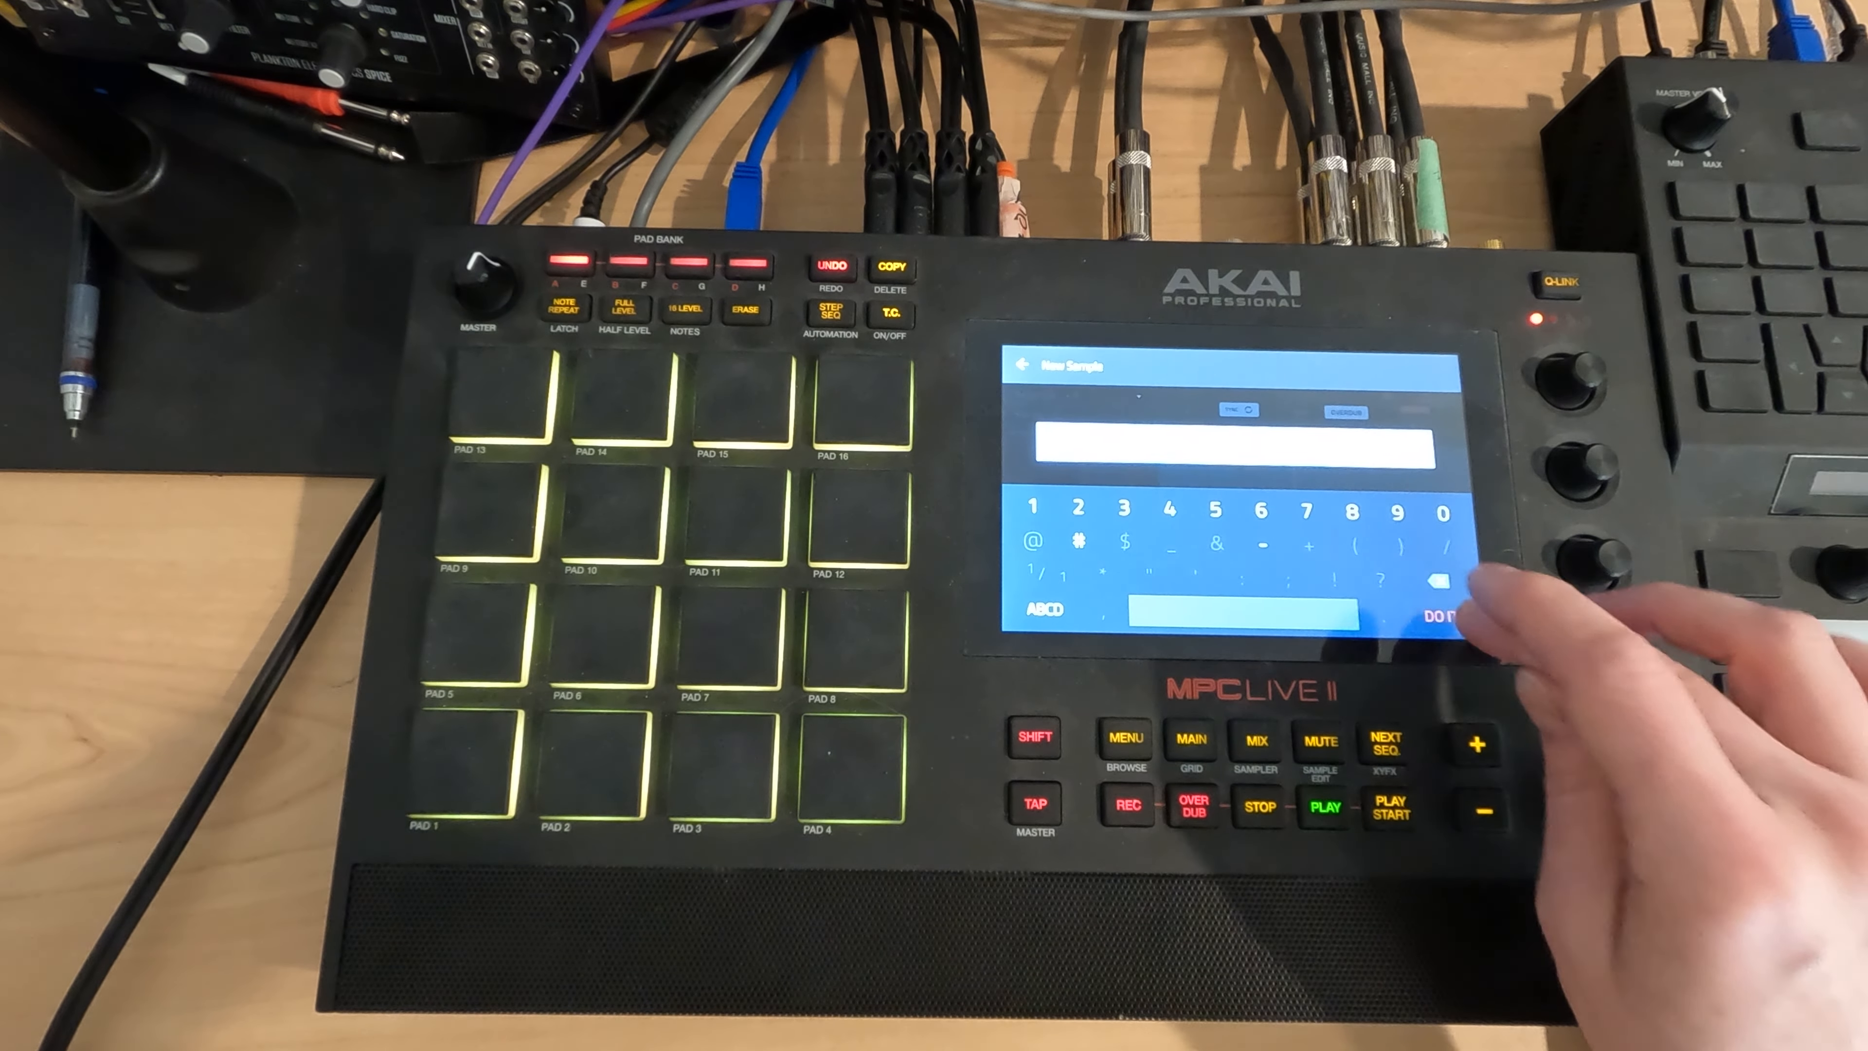
{"action": "left_click", "coordinate": [1457, 616]}
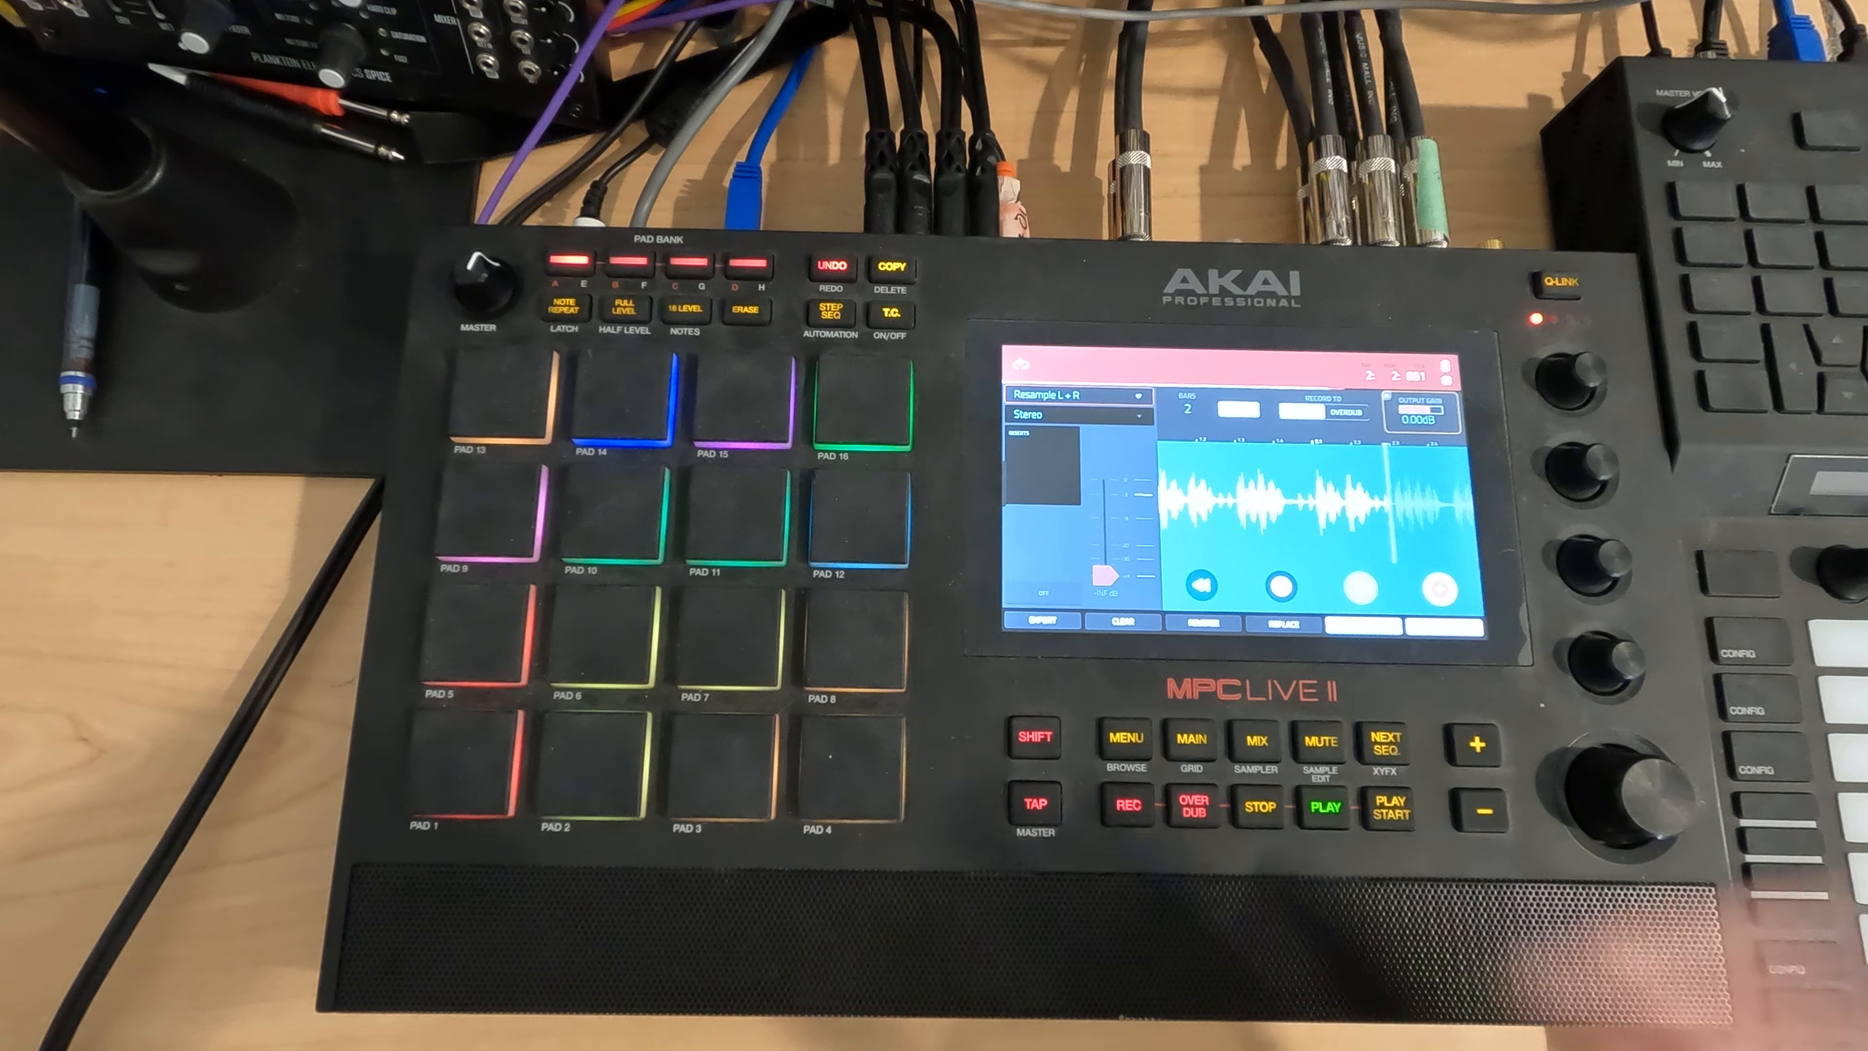
Step: Export the current loop and enter the sample name Drum 03
{"action": "left_click", "coordinate": [1286, 536]}
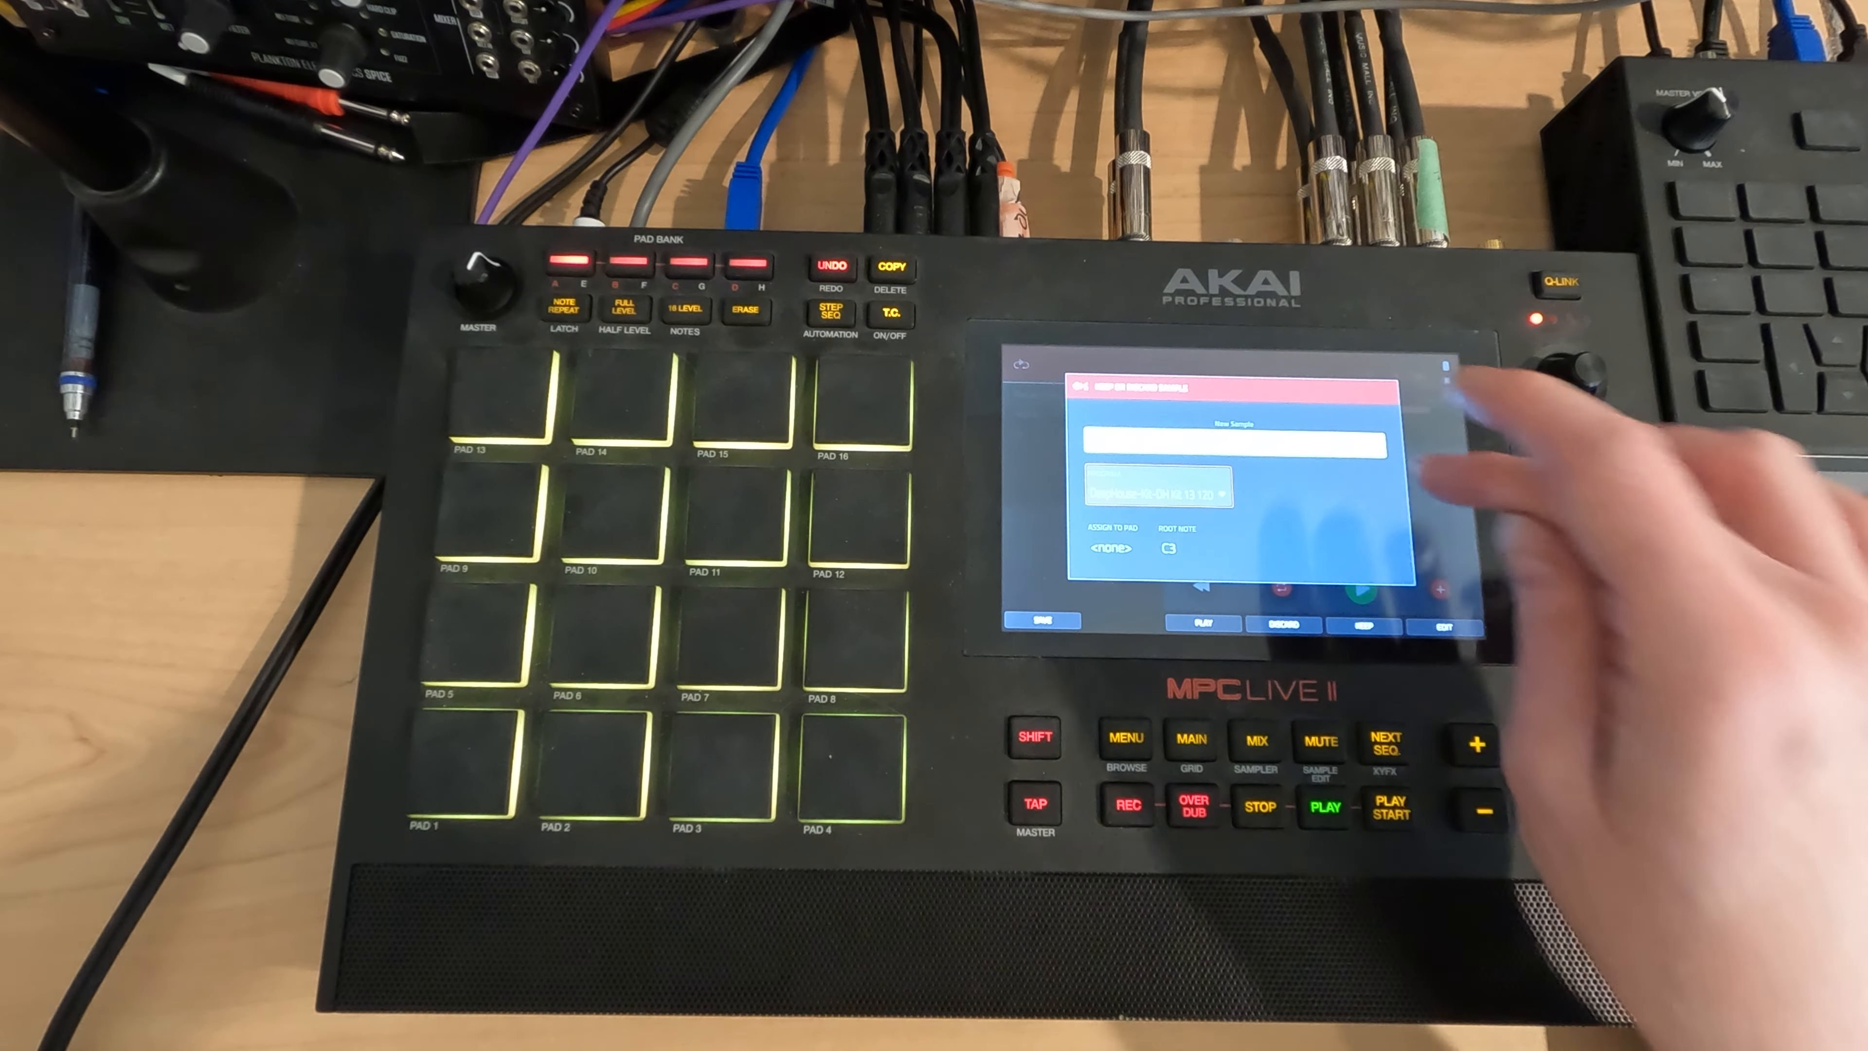
{"action": "left_click", "coordinate": [1231, 446]}
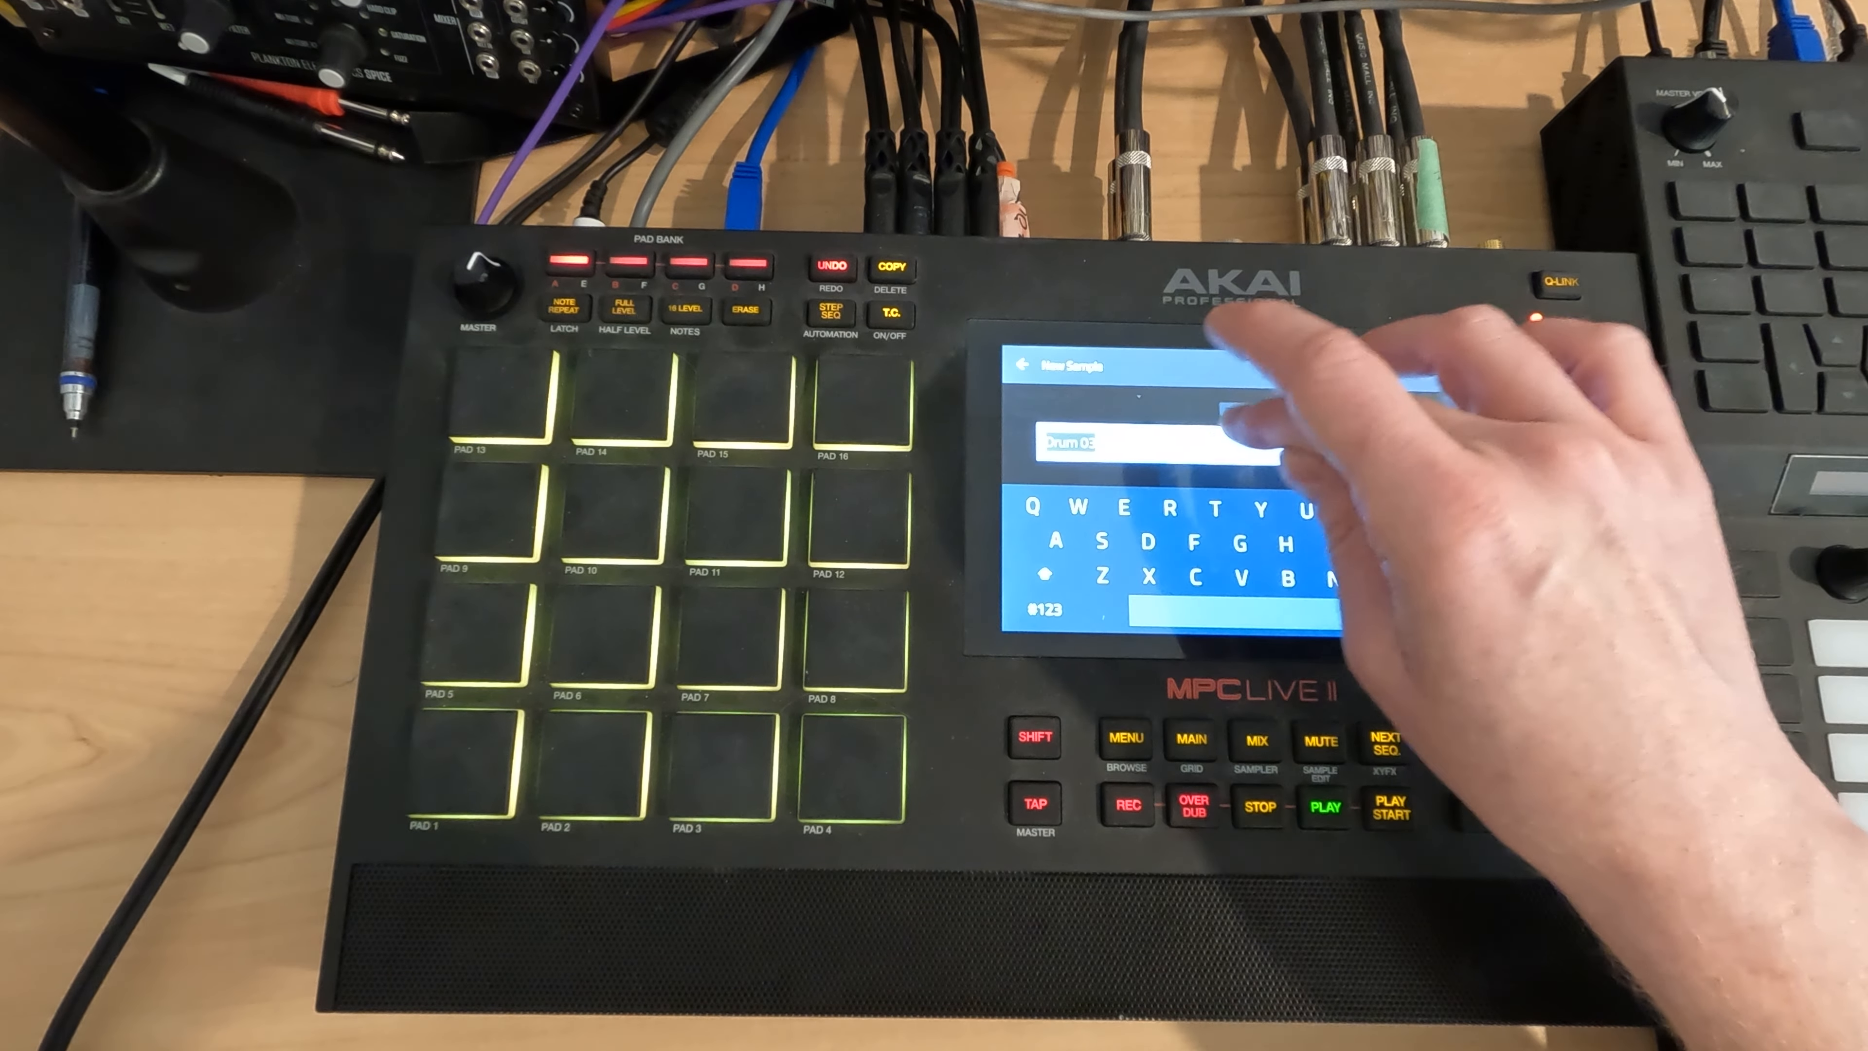
Step: Confirm the name Drum 03, keep the sample, and clear the looper
{"action": "left_click", "coordinate": [1042, 611]}
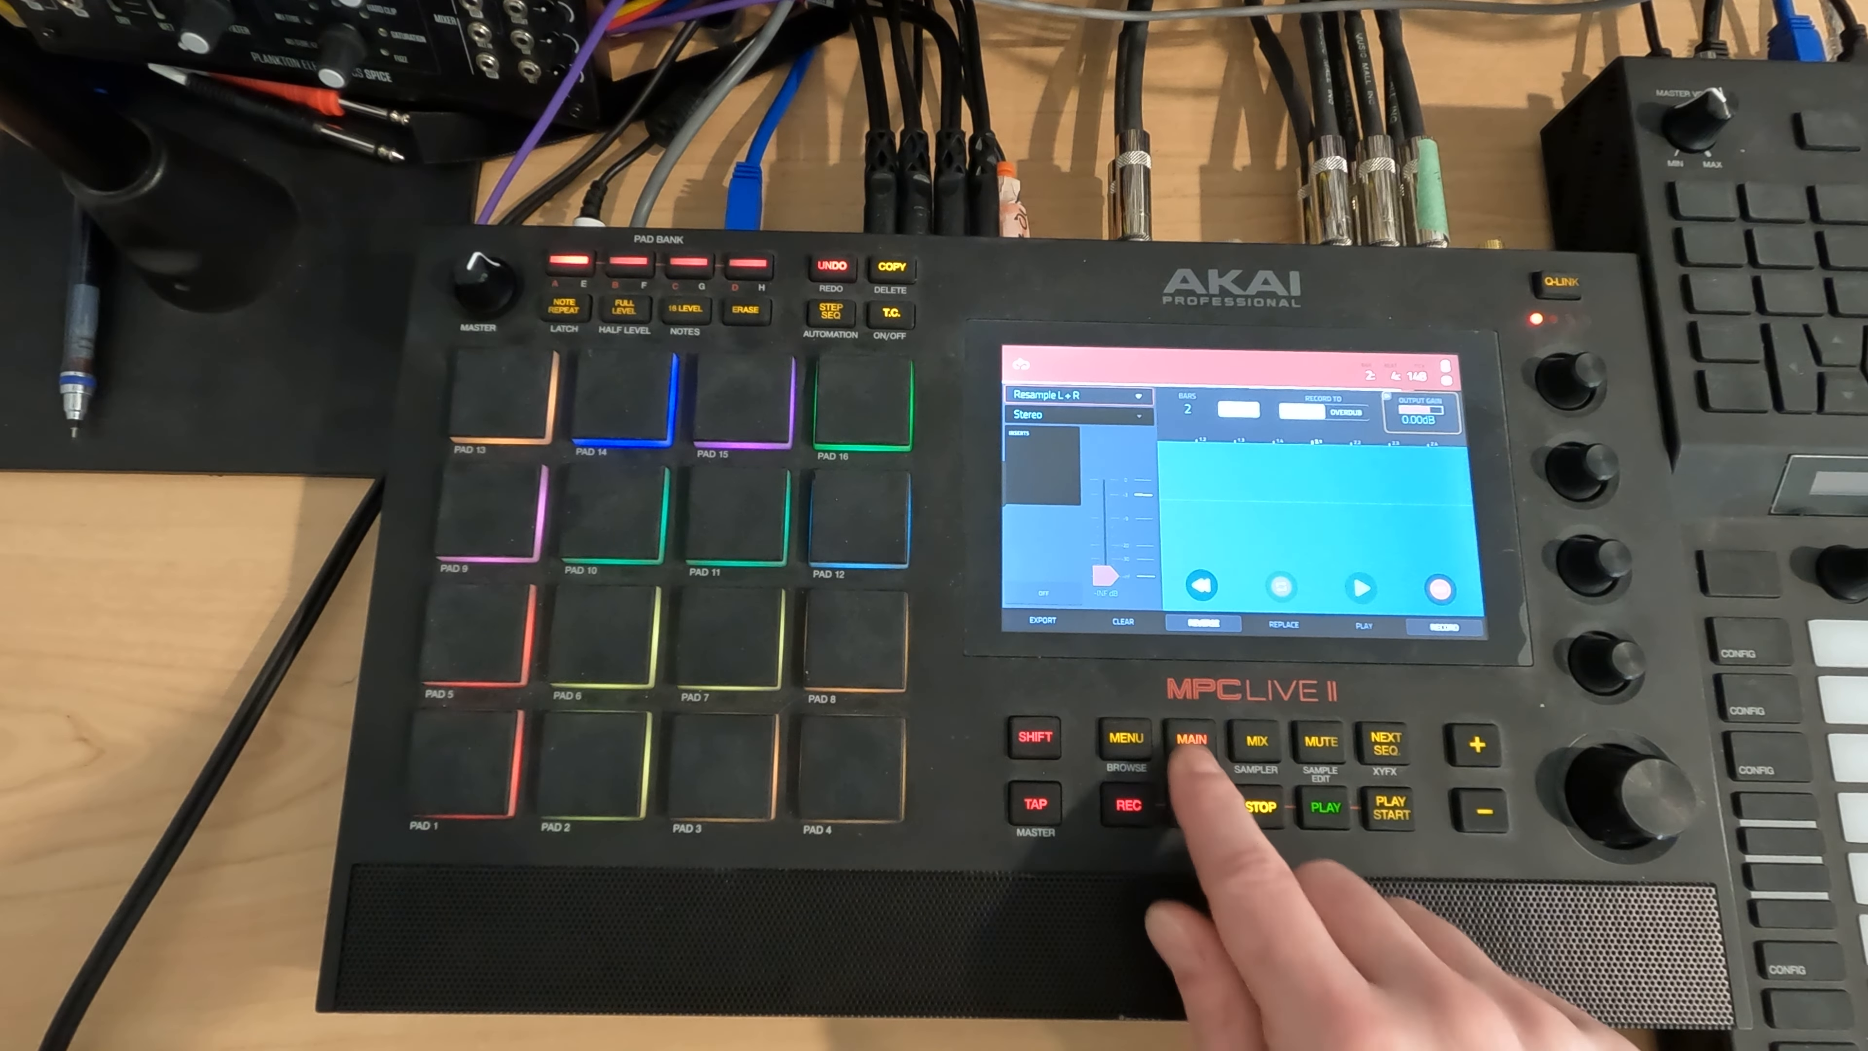
Step: From the main overview, show a Clip 001 pad's drum loop with Pad Play set to Toggle
{"action": "left_click", "coordinate": [1193, 740]}
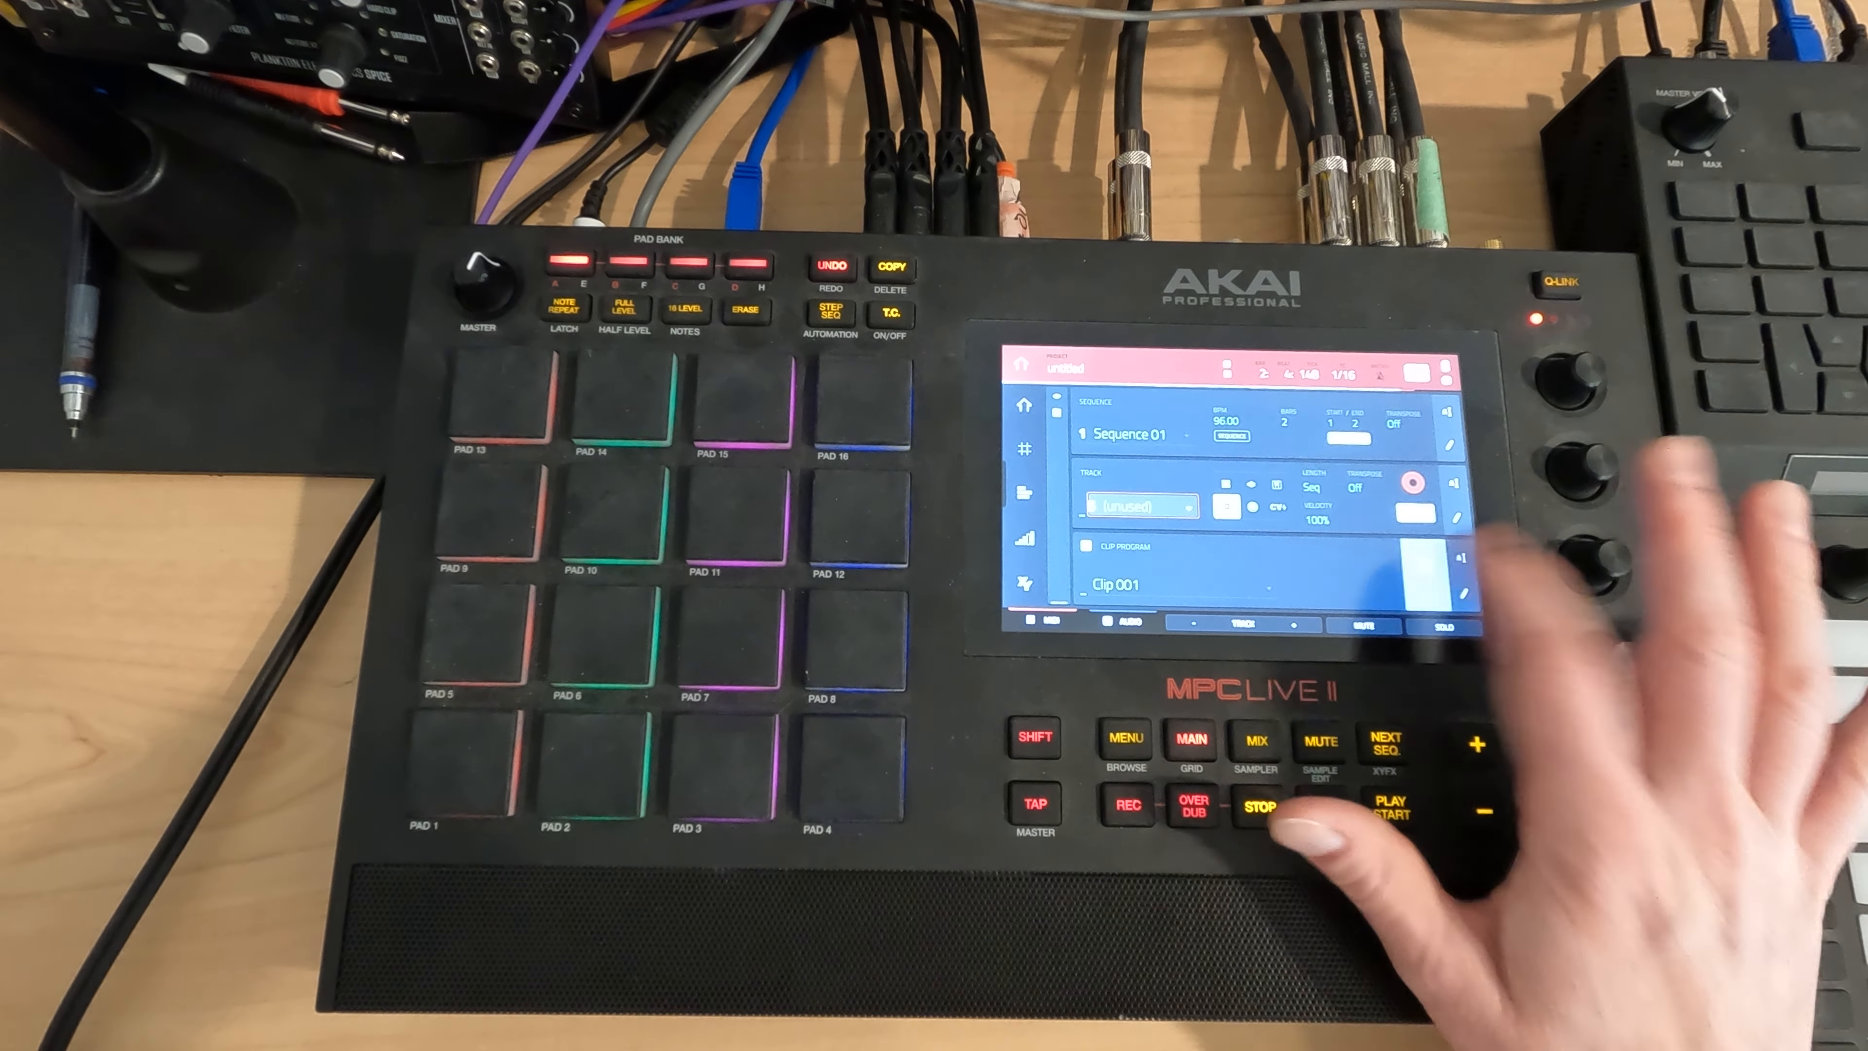
{"action": "left_click", "coordinate": [1321, 804]}
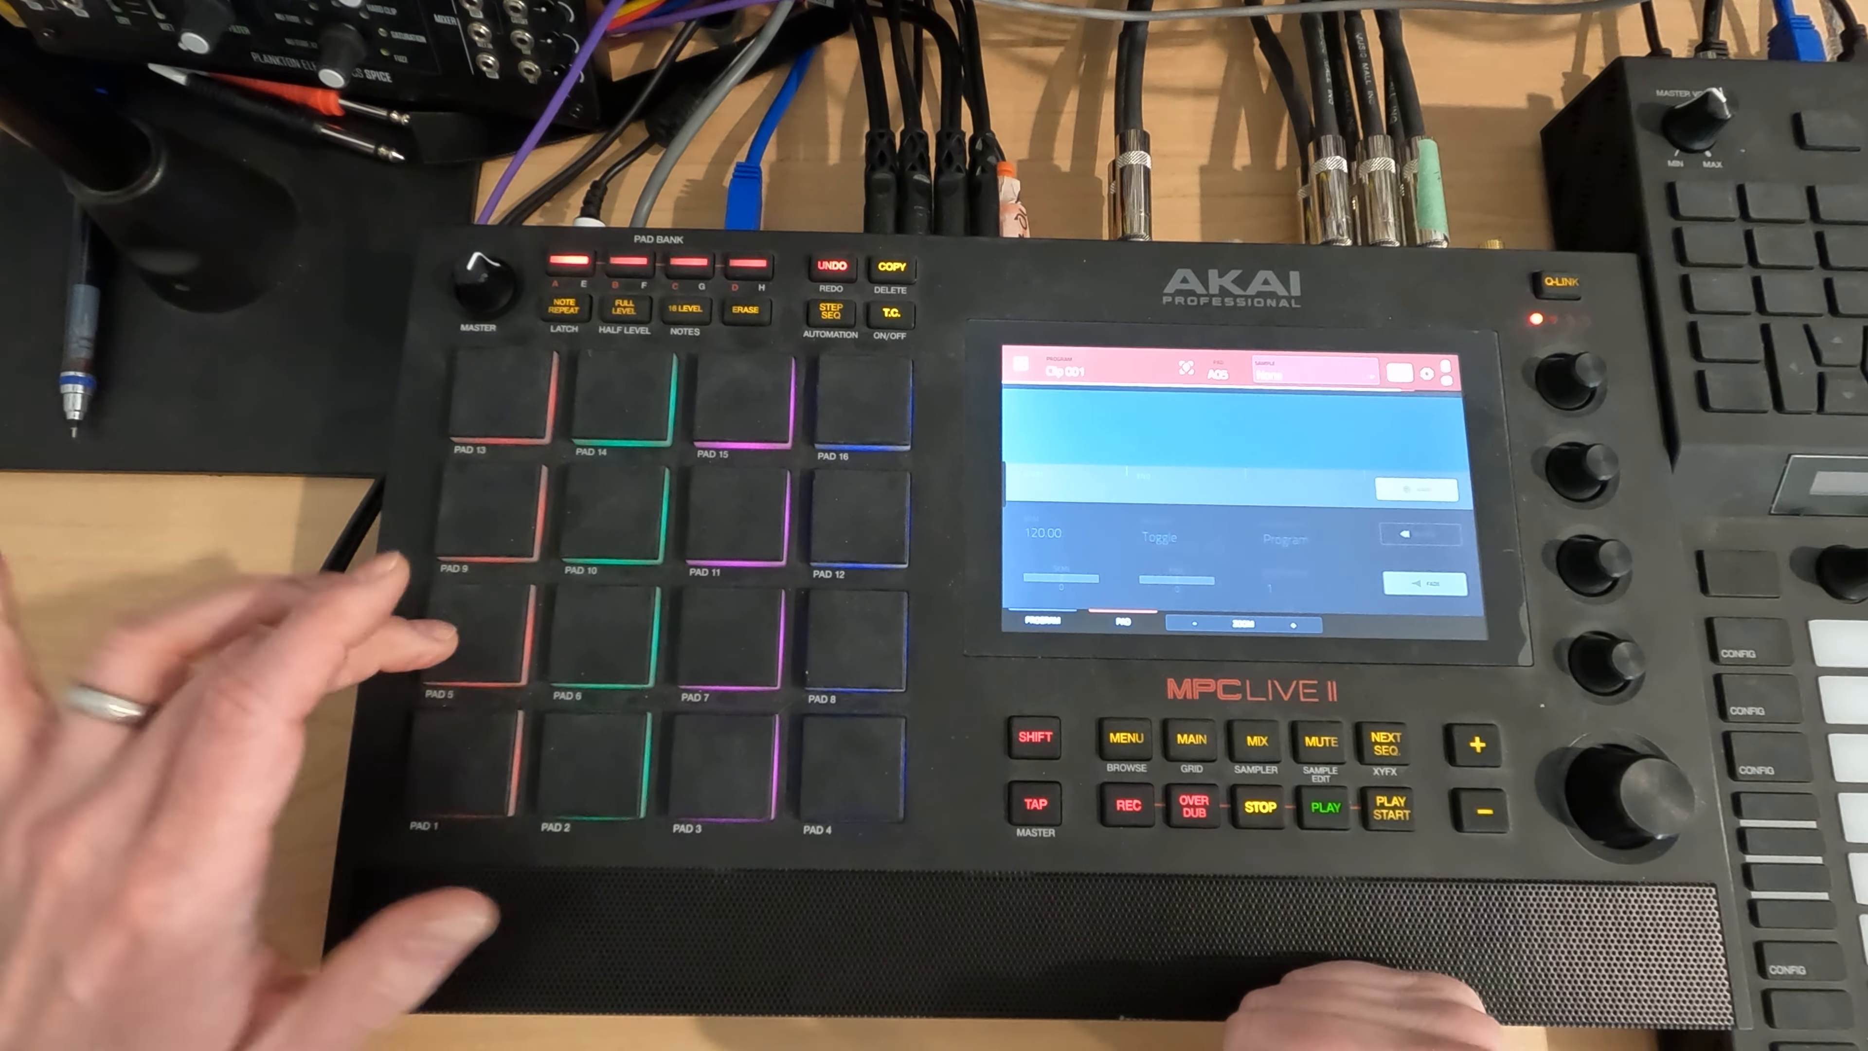
{"action": "left_click", "coordinate": [1215, 375]}
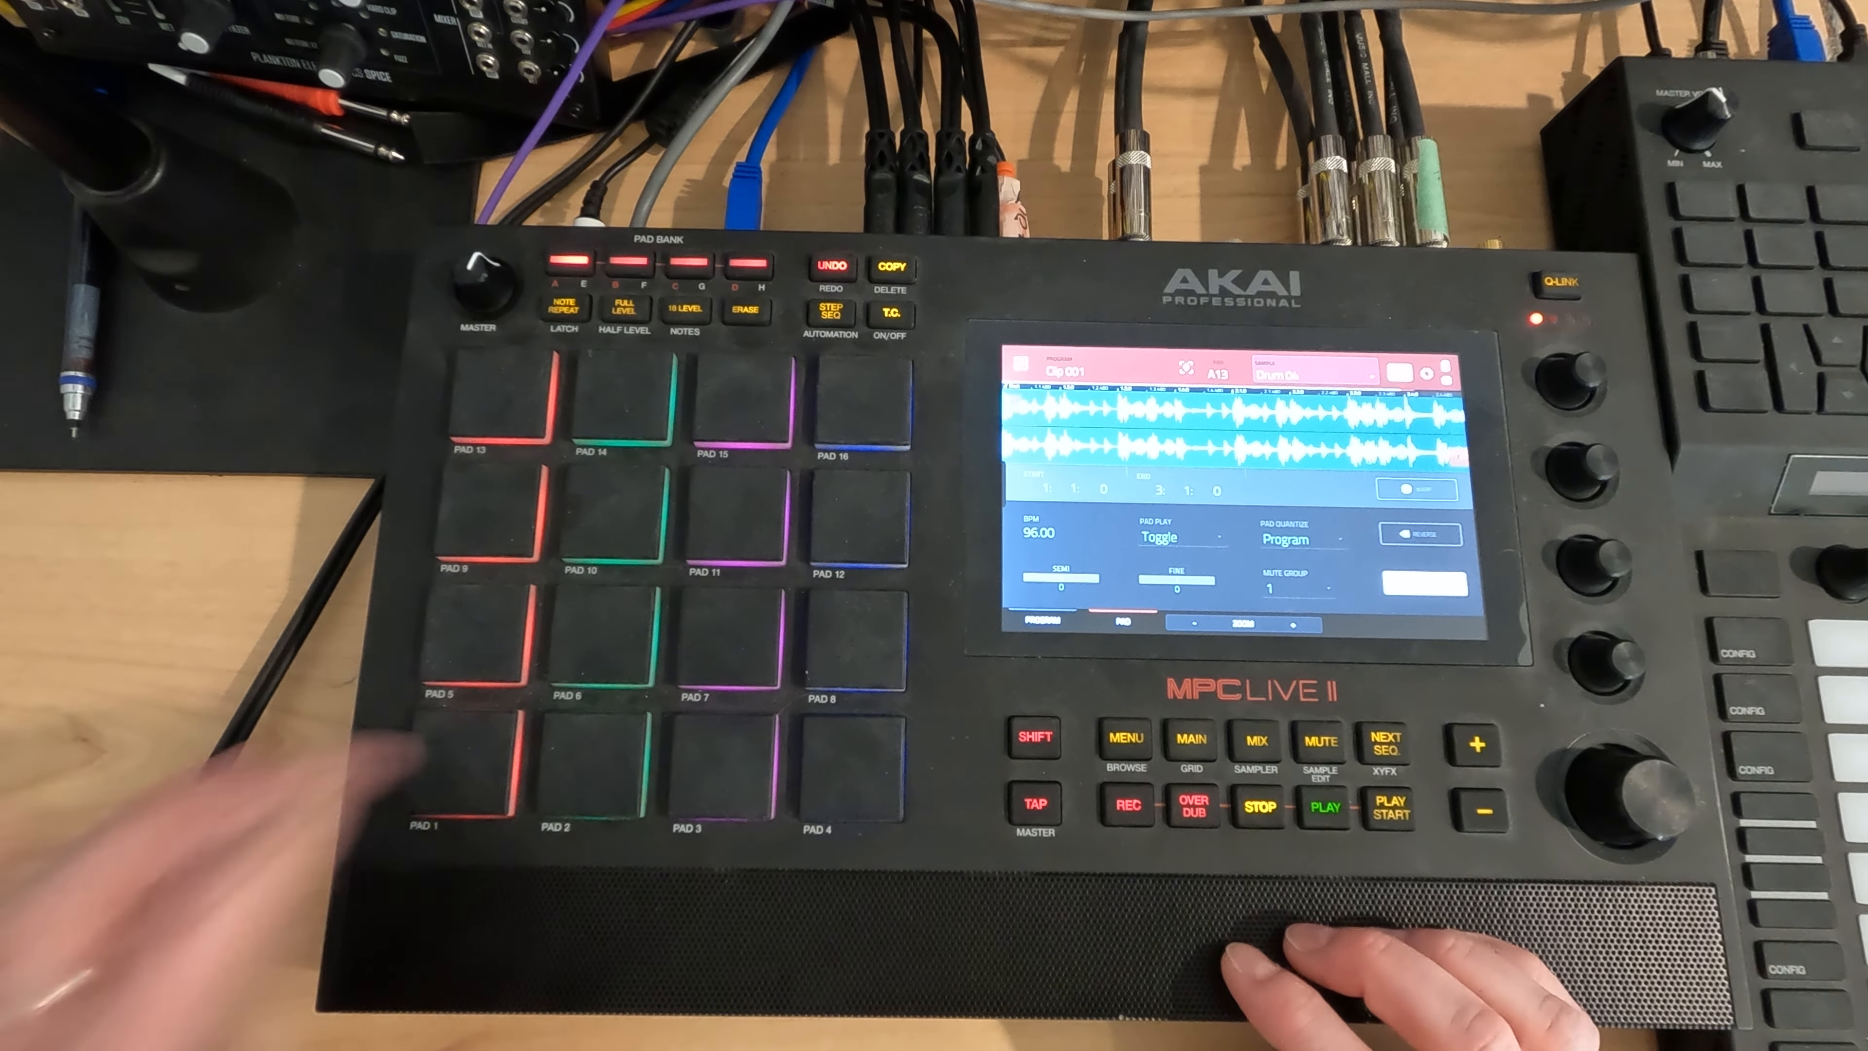
Step: Show the Clip 001 pad grid with four drum loops and Launch Quantize at 1 bar
{"action": "left_click", "coordinate": [1322, 806]}
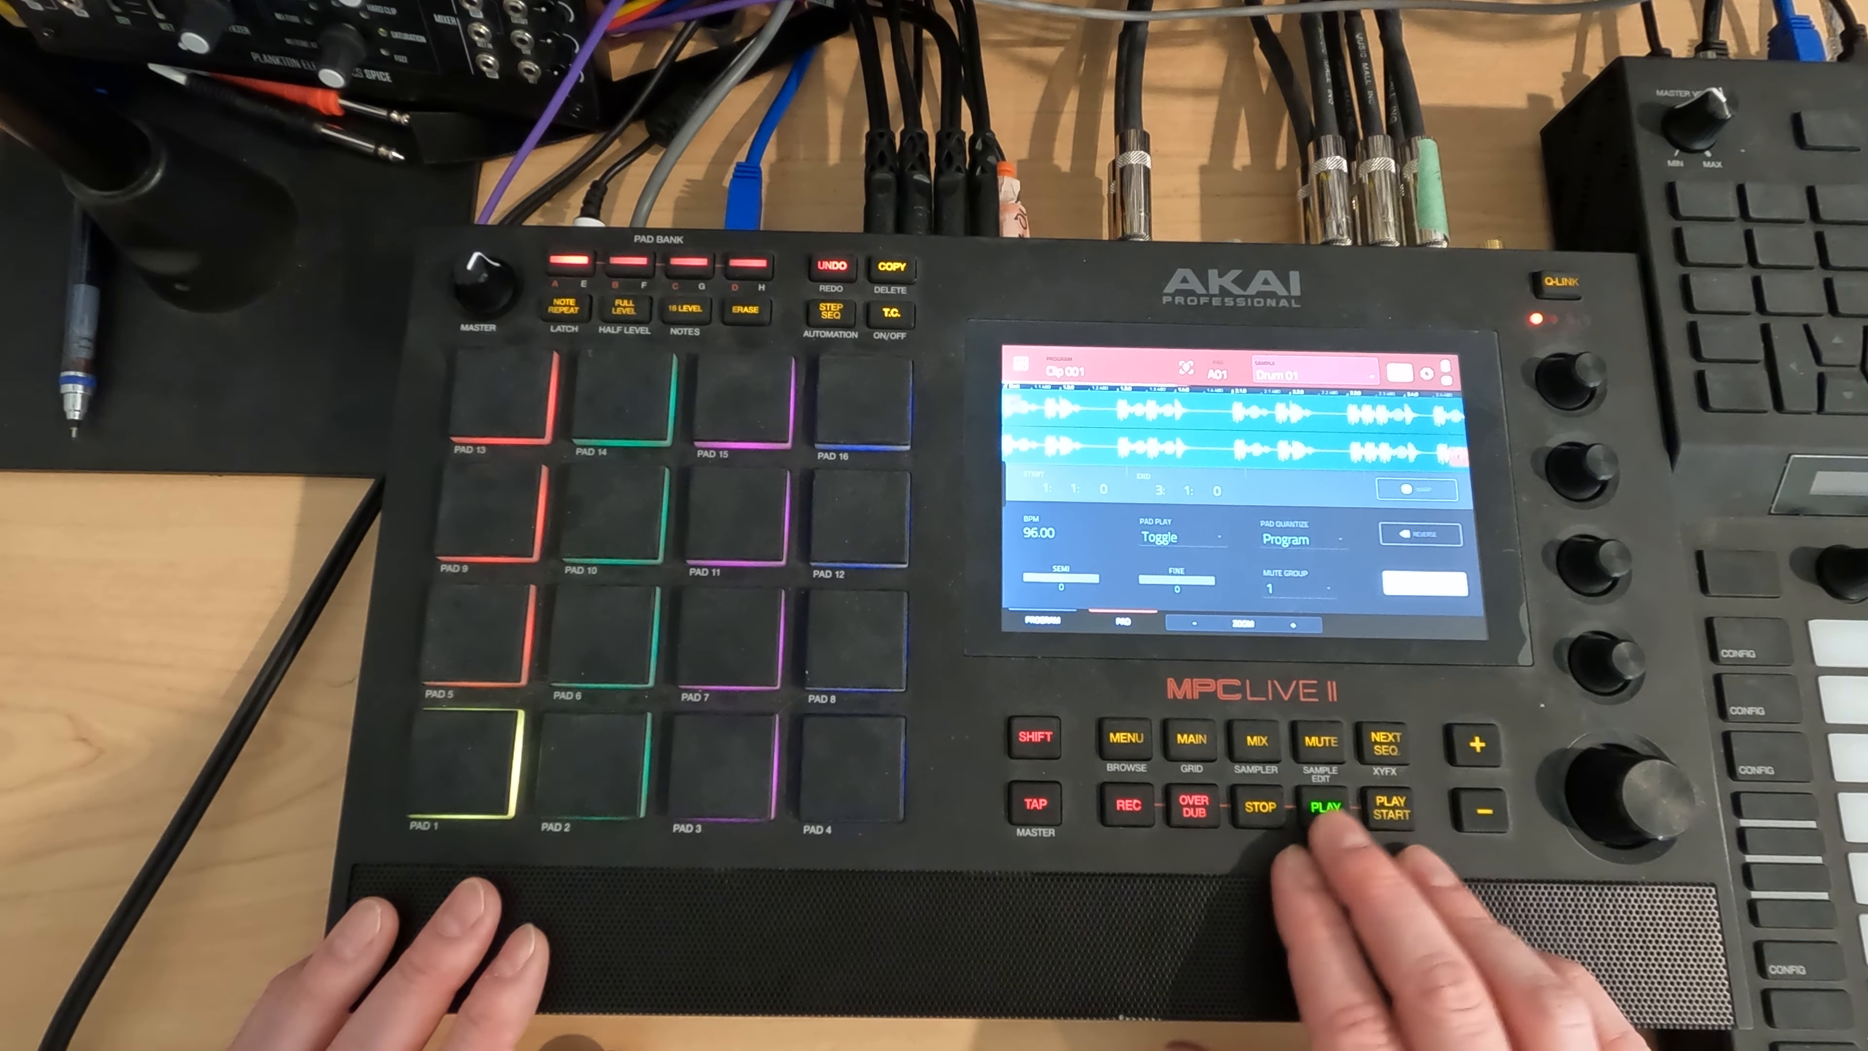
{"action": "left_click", "coordinate": [1320, 807]}
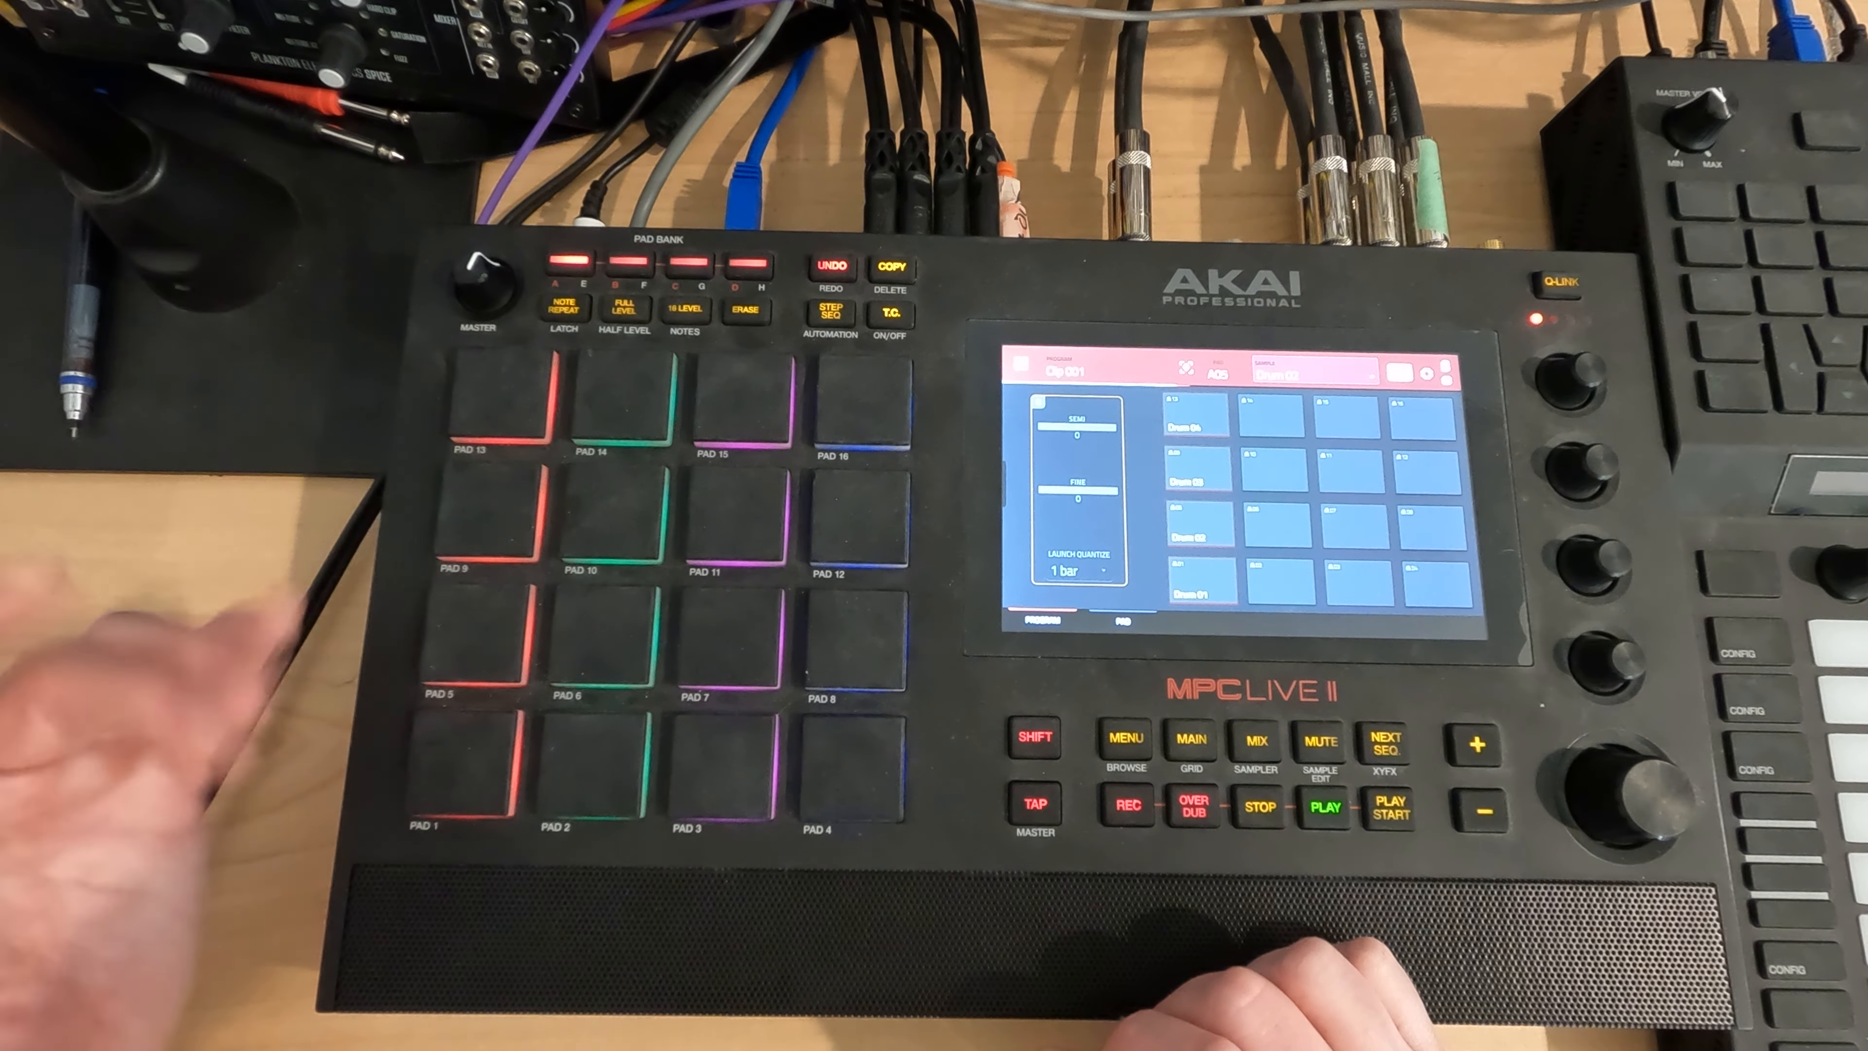
{"action": "left_click", "coordinate": [490, 500]}
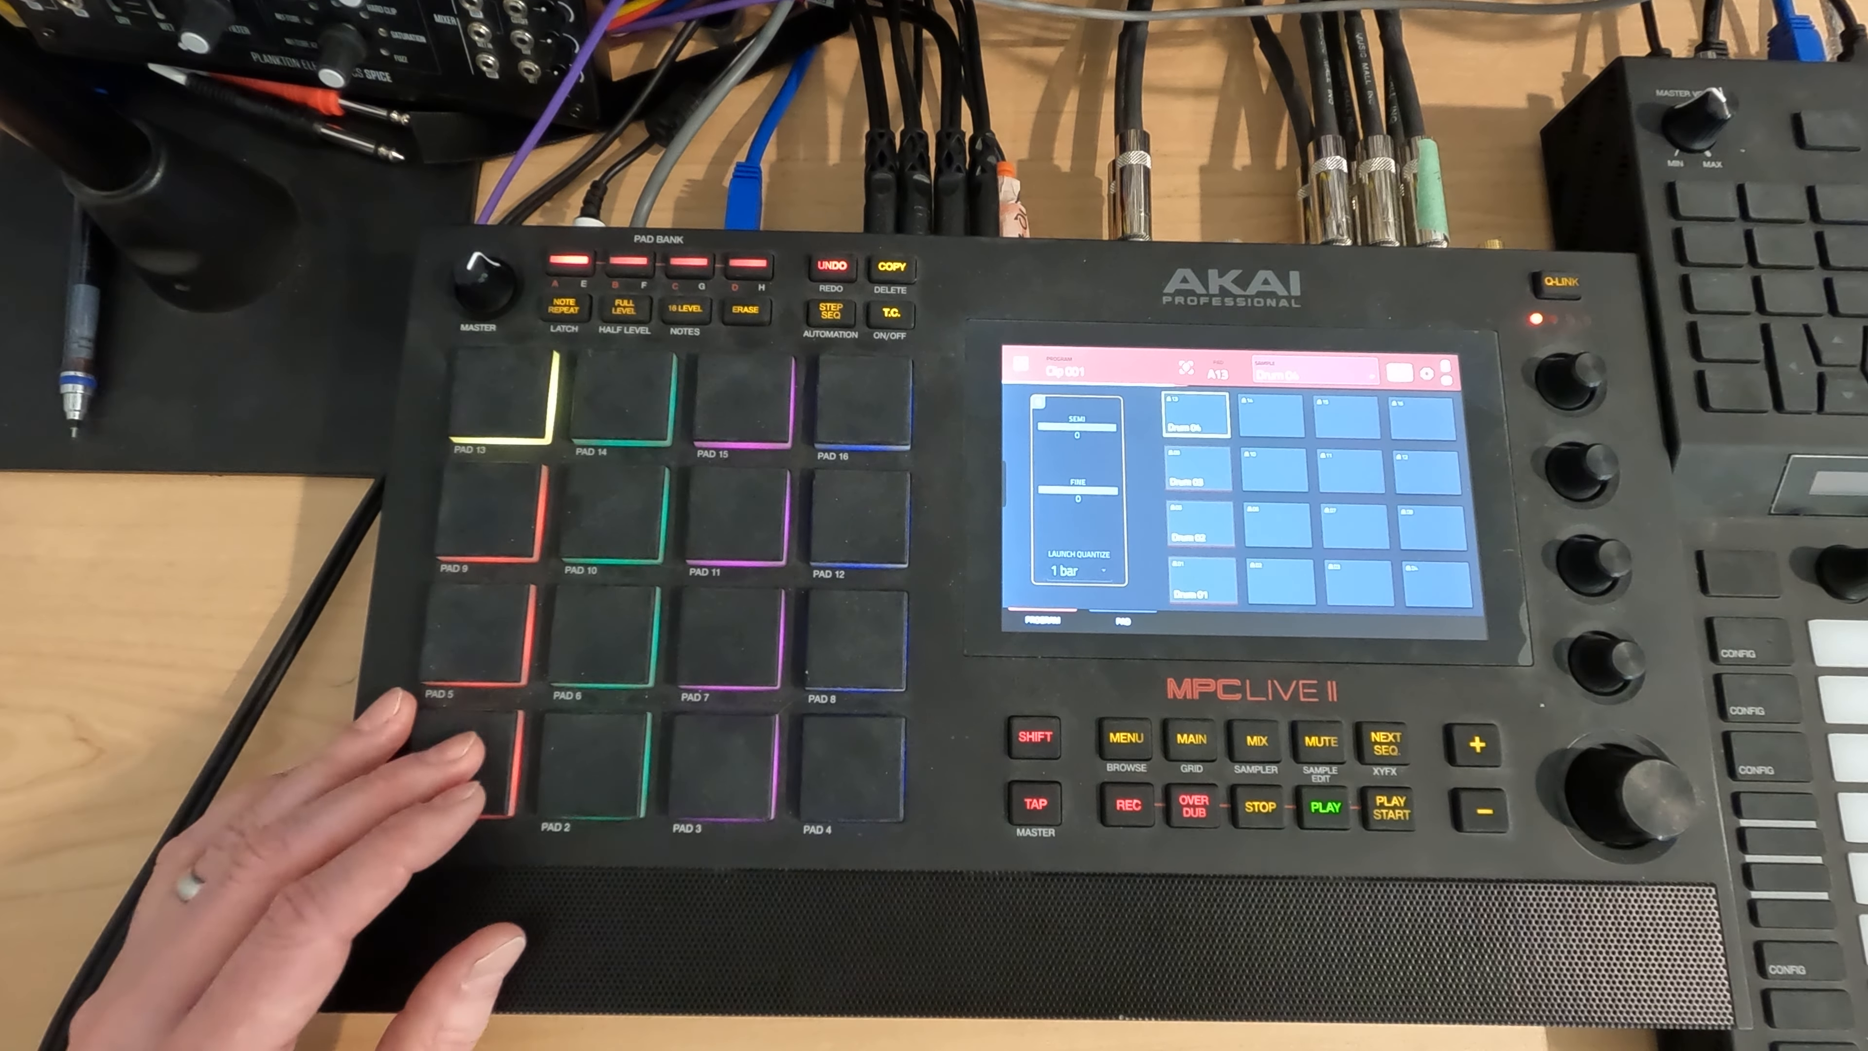
{"action": "left_click", "coordinate": [486, 774]}
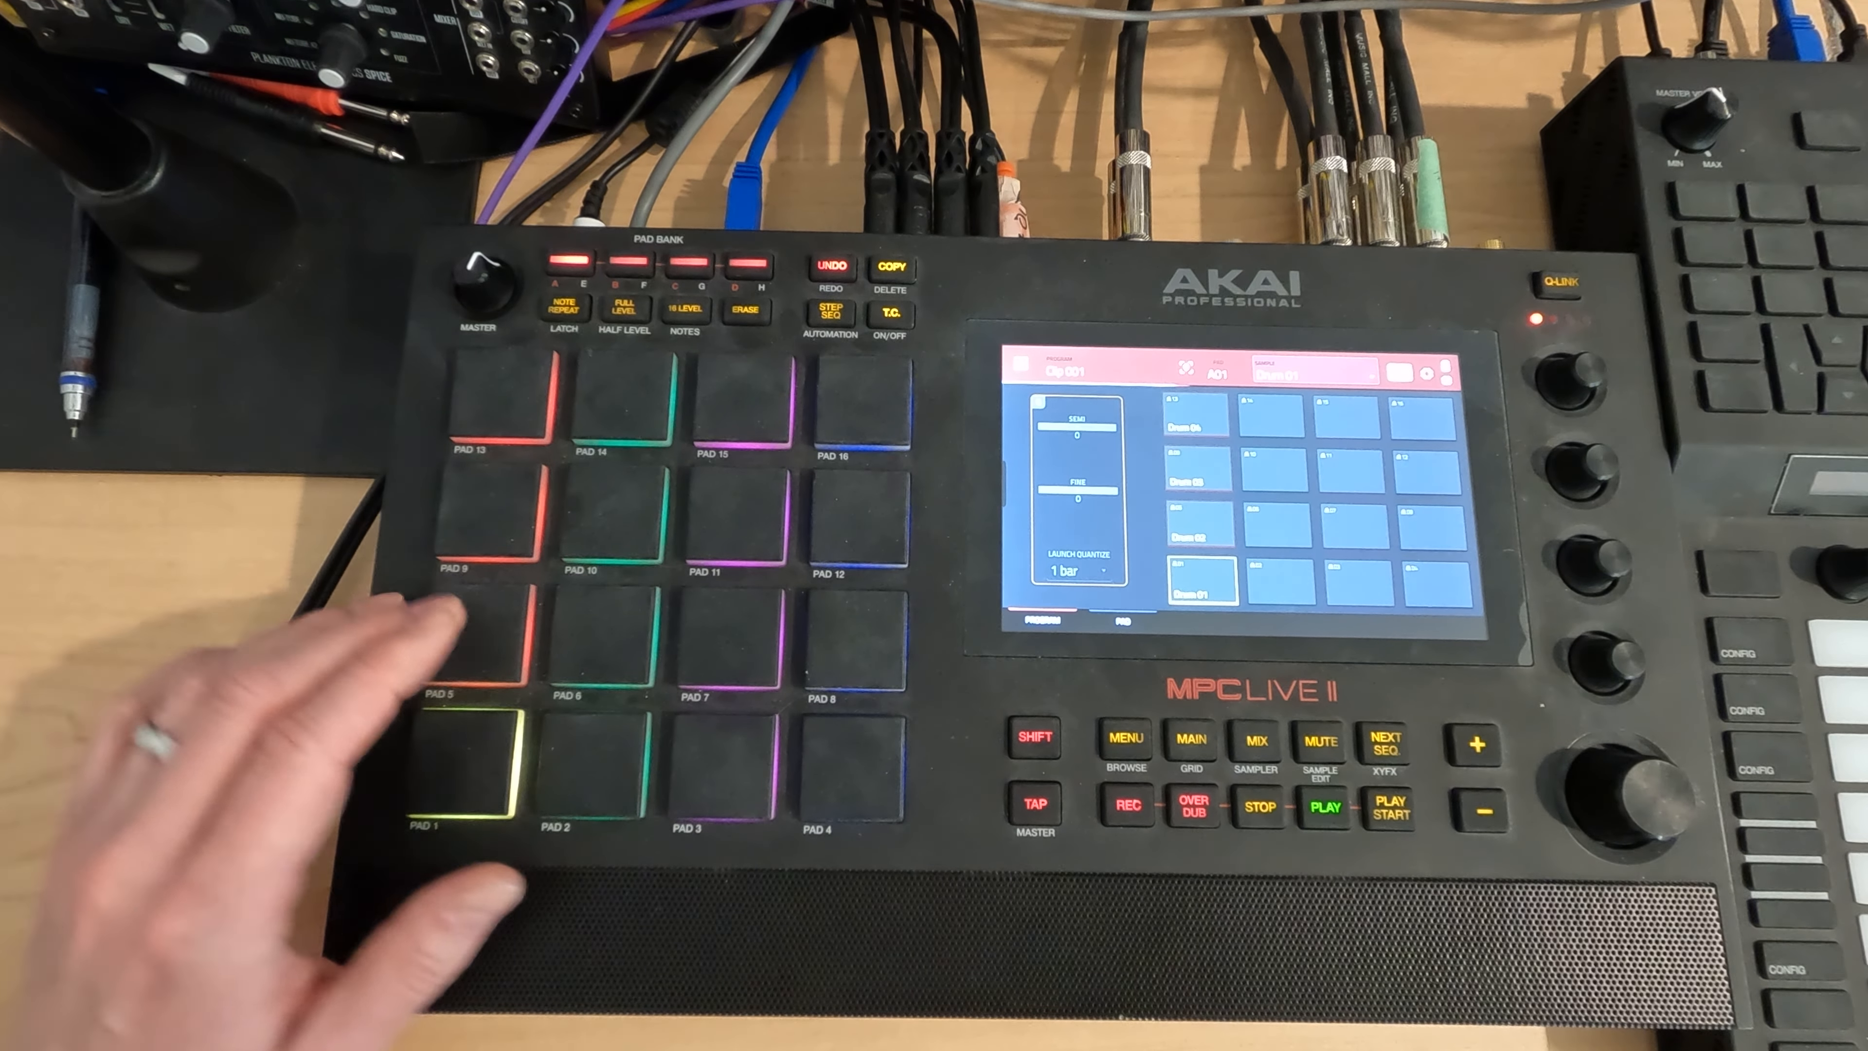
{"action": "left_click", "coordinate": [484, 780]}
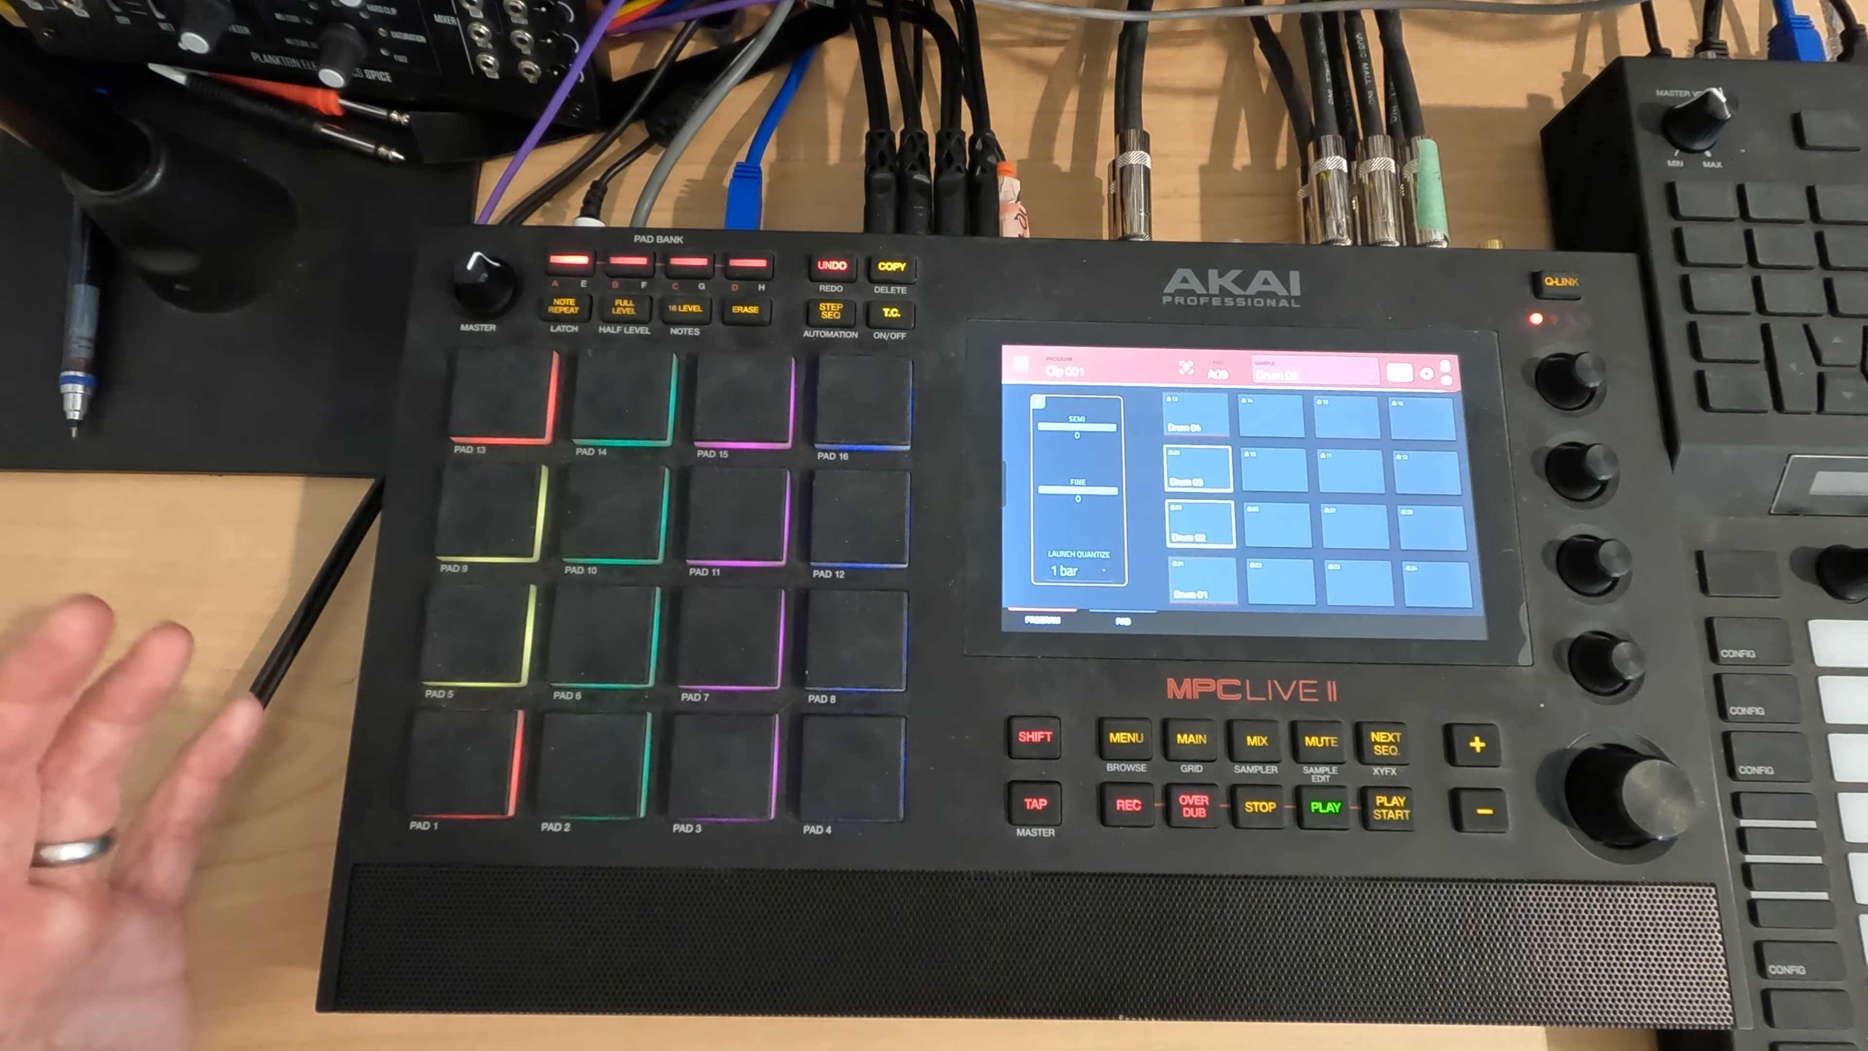
{"action": "left_click", "coordinate": [477, 548]}
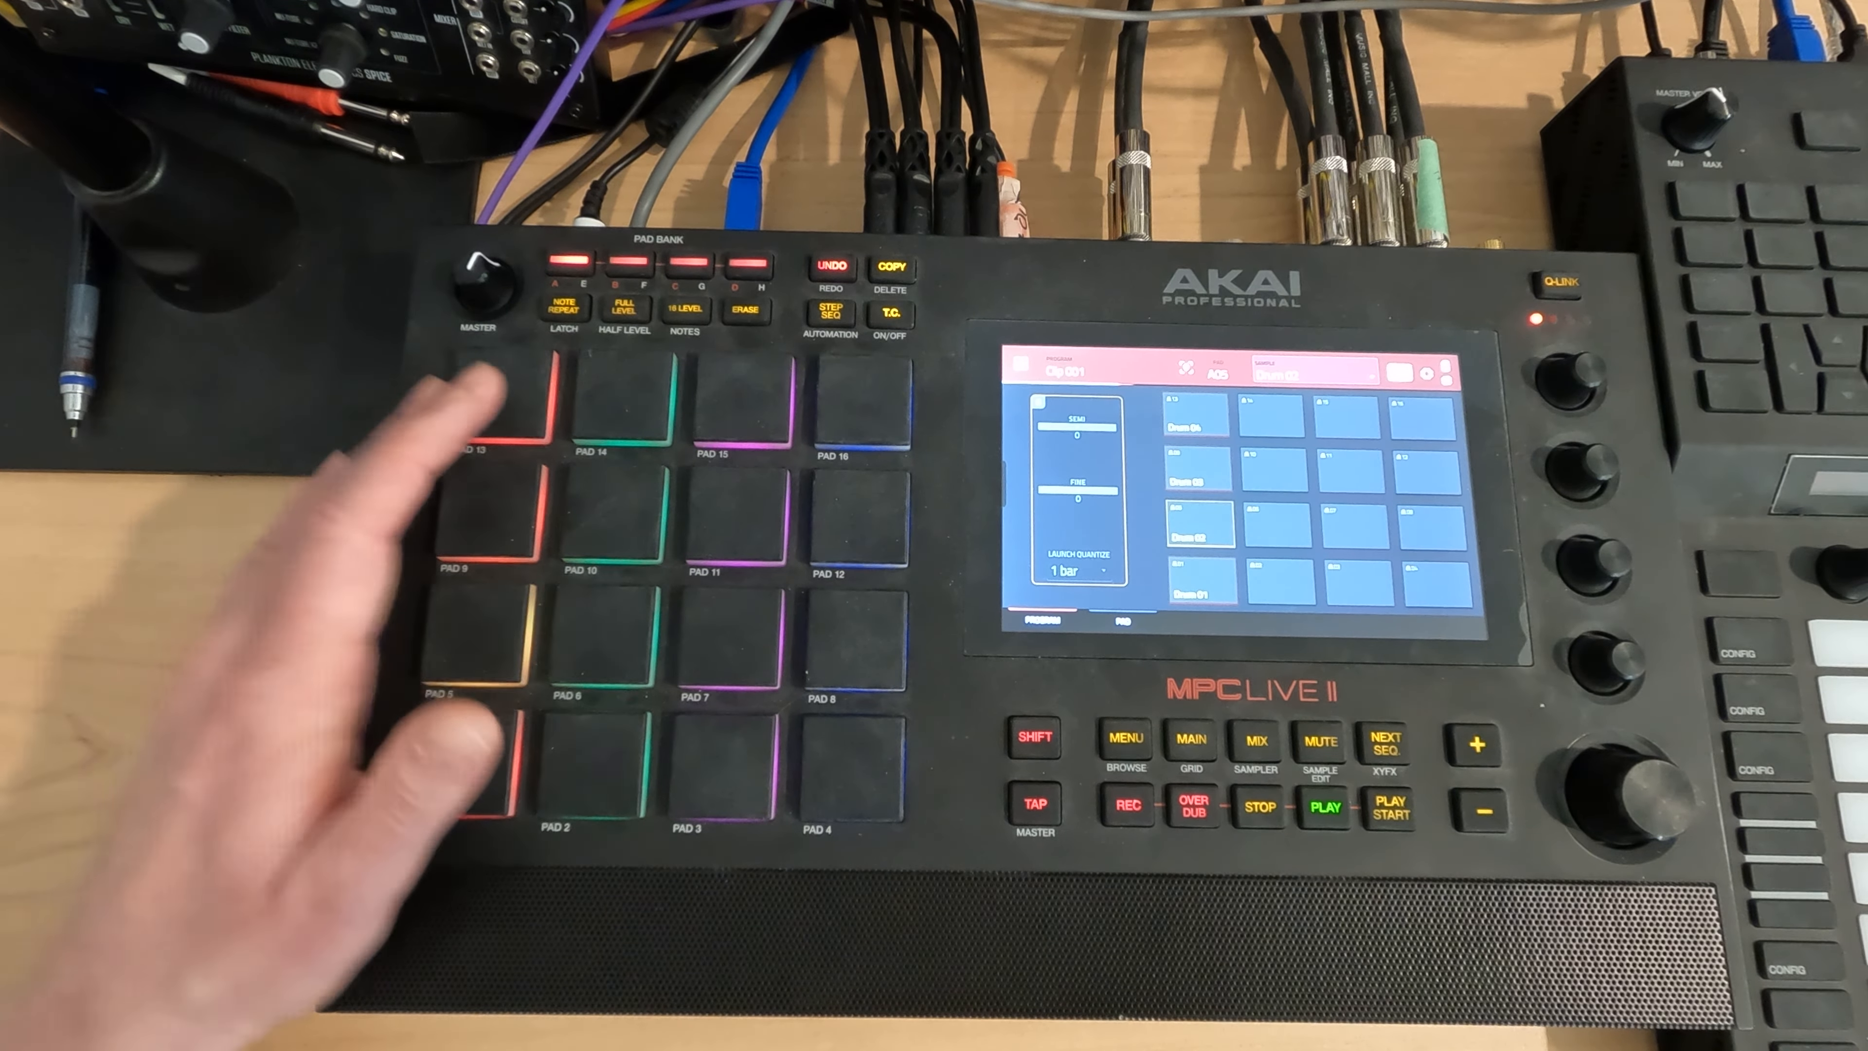
{"action": "left_click", "coordinate": [513, 405]}
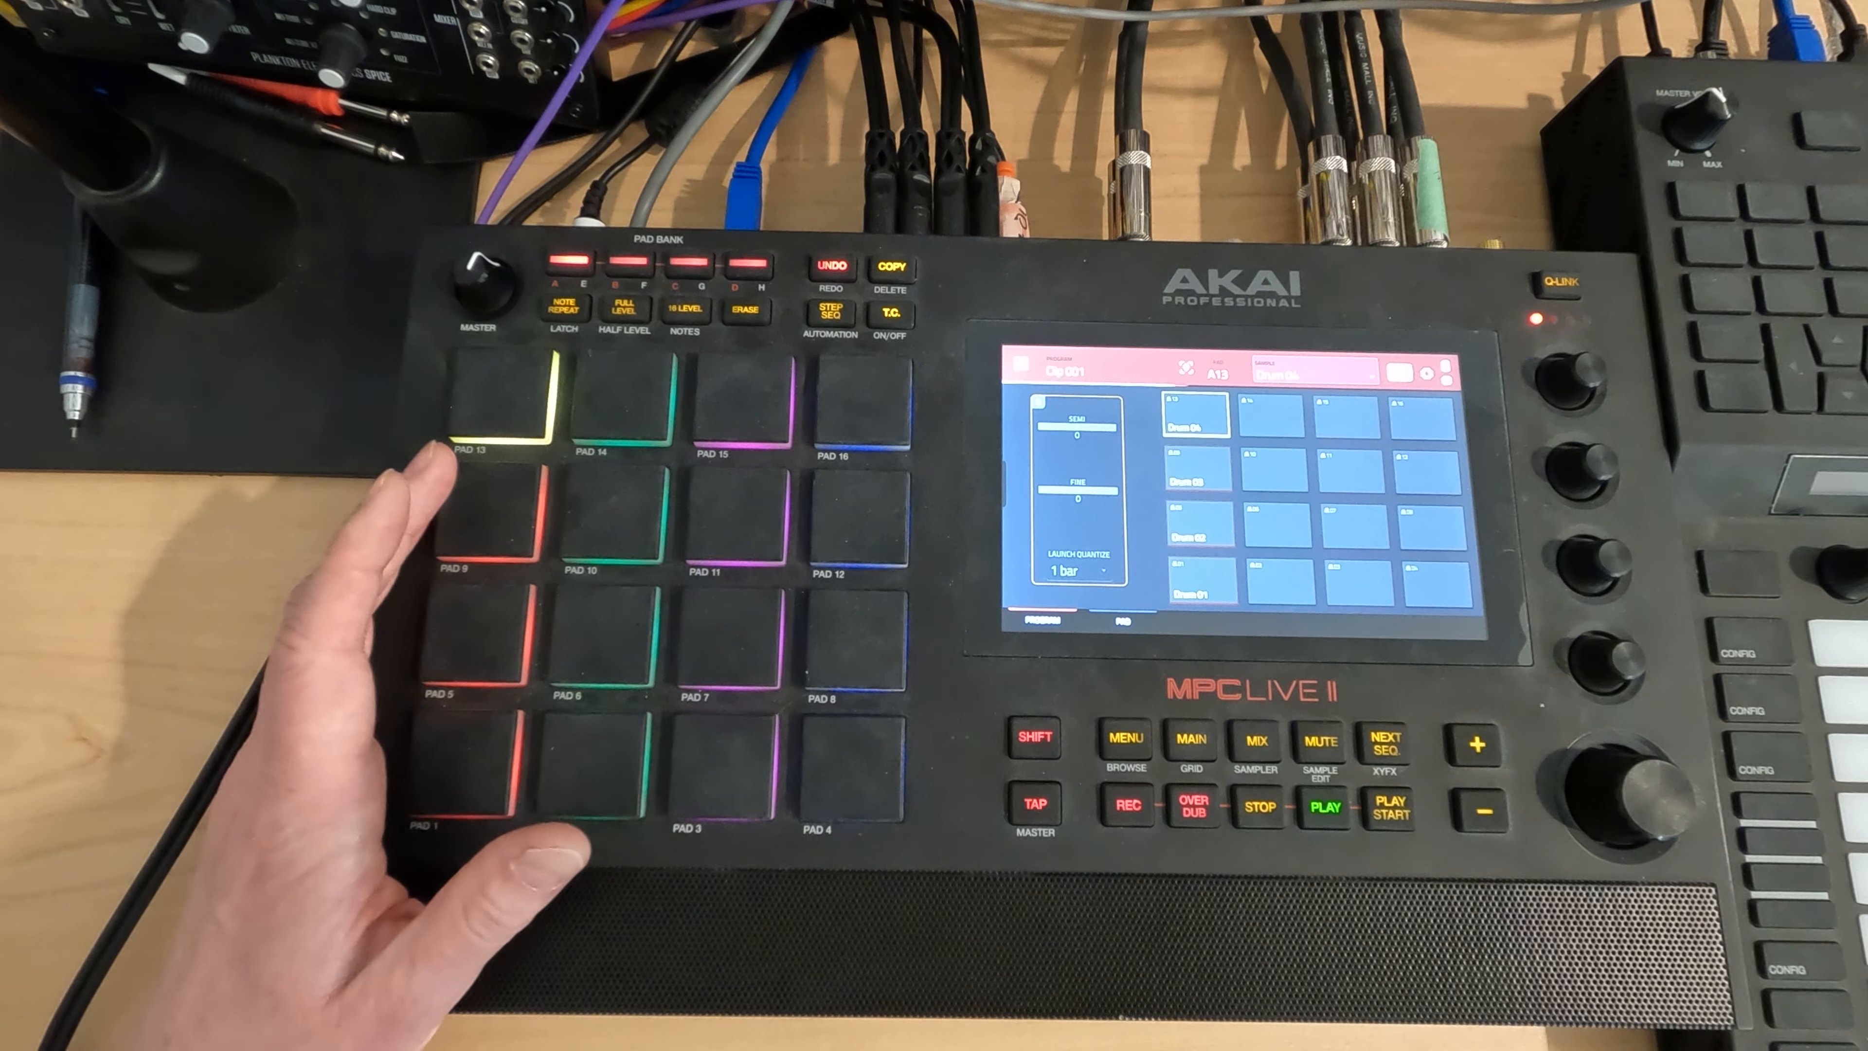